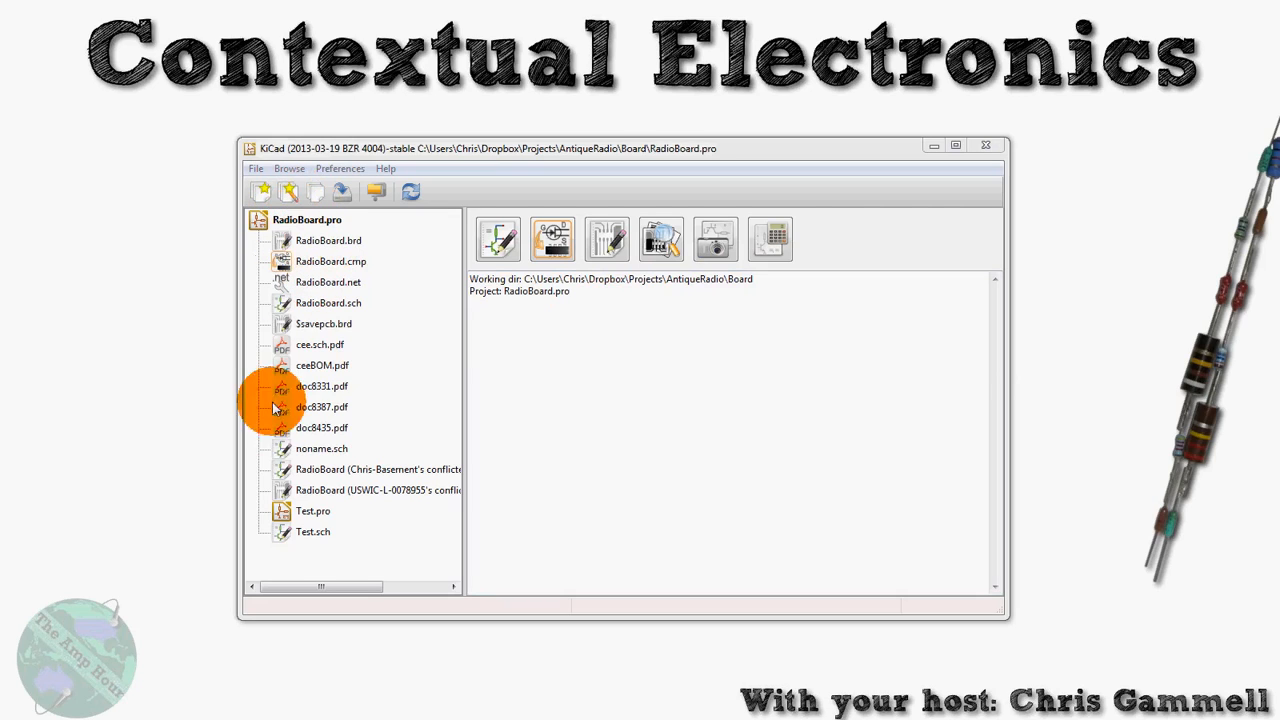
- Launch the Eeschema schematic editor on RadioBoard.sch from the project window
{"action": "left_click", "coordinate": [255, 168]}
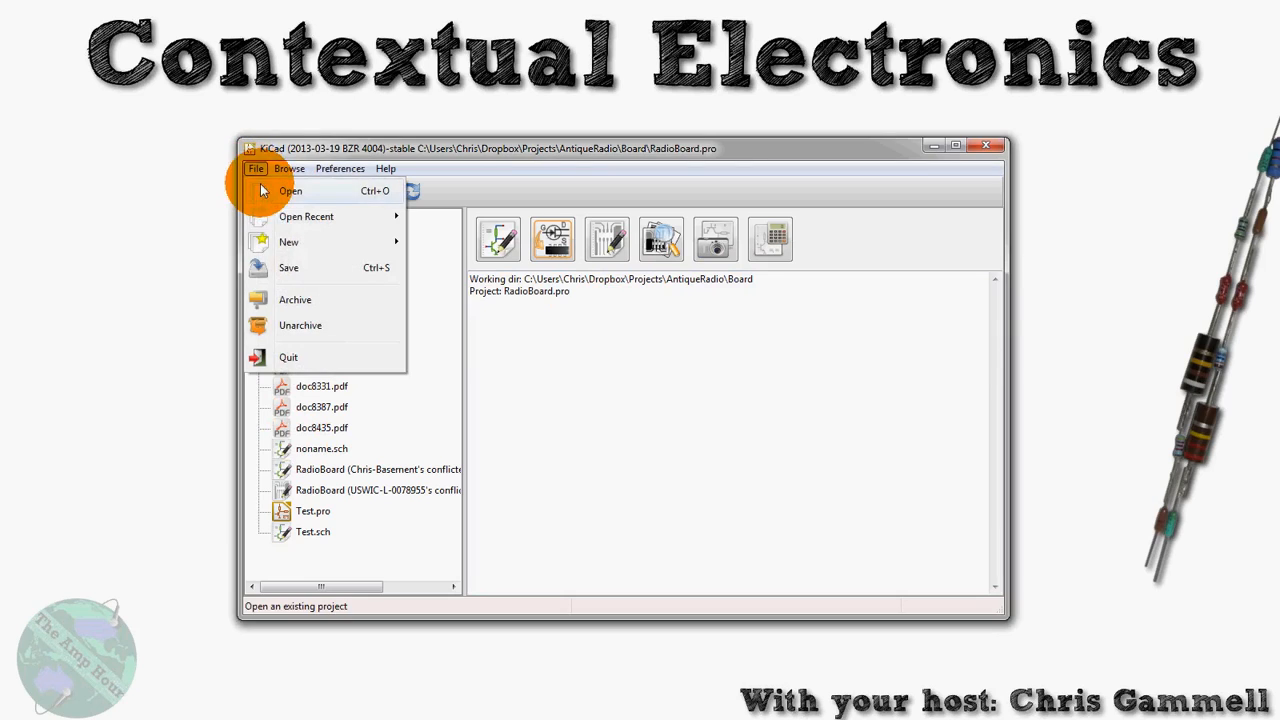
{"action": "mouse_move", "coordinate": [505, 418]}
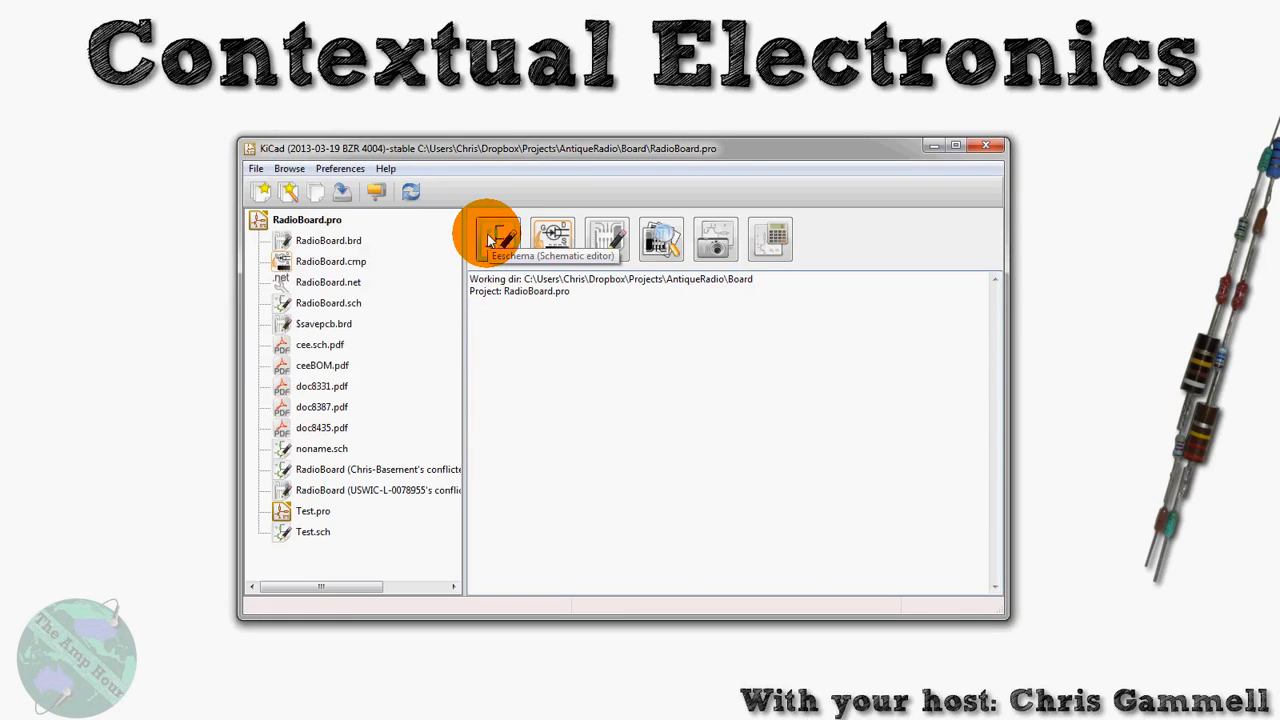
{"action": "left_click", "coordinate": [490, 238]}
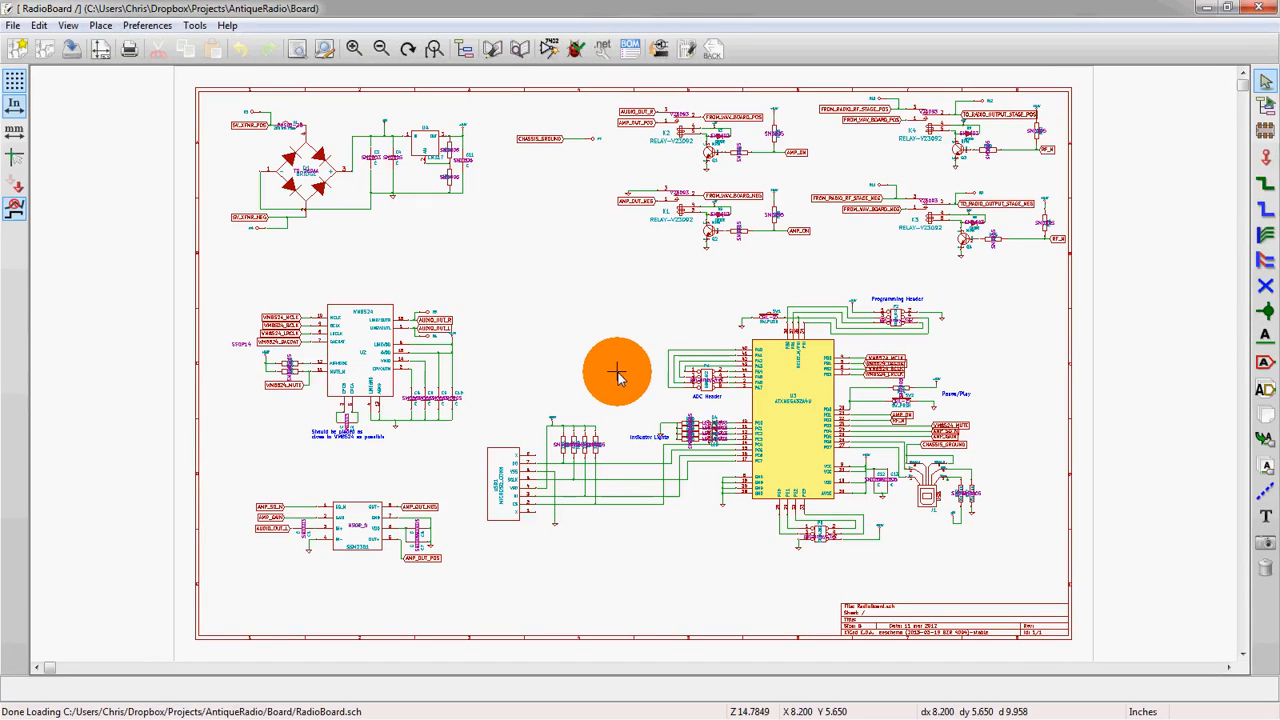
{"action": "mouse_move", "coordinate": [605, 437]}
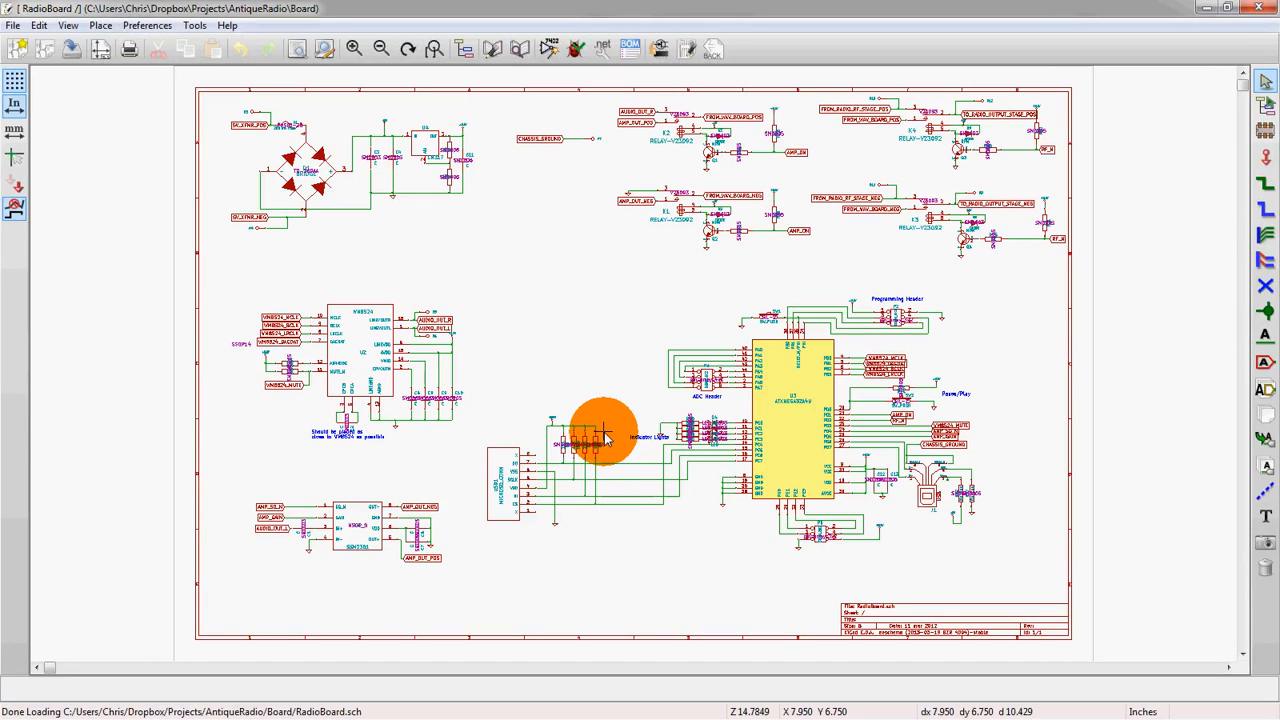
{"action": "mouse_move", "coordinate": [663, 565]}
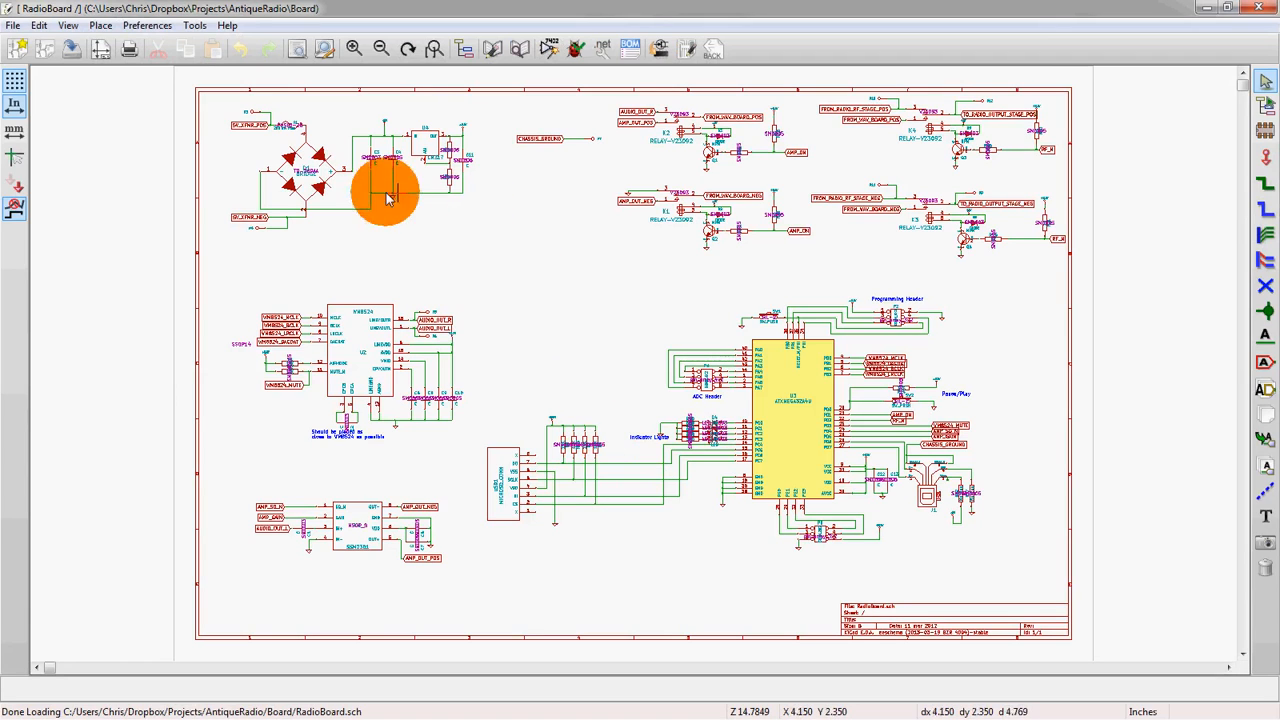
{"action": "mouse_move", "coordinate": [725, 180]}
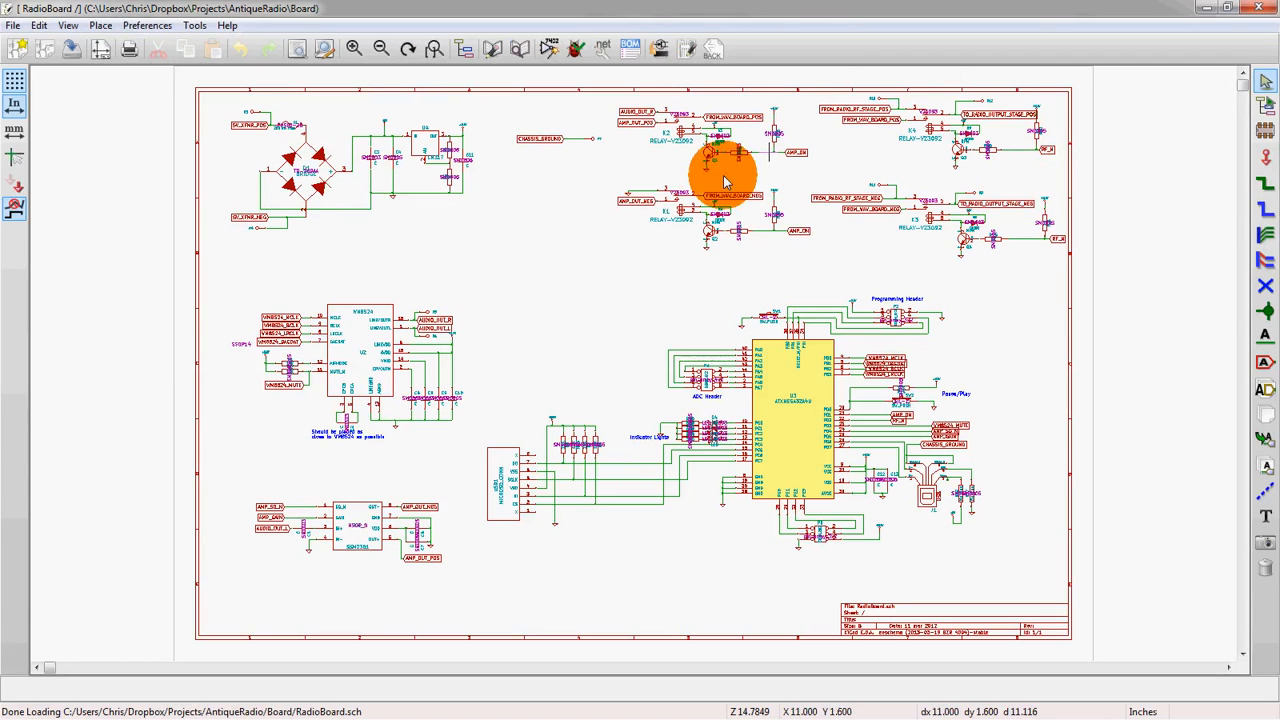
{"action": "mouse_move", "coordinate": [757, 558]}
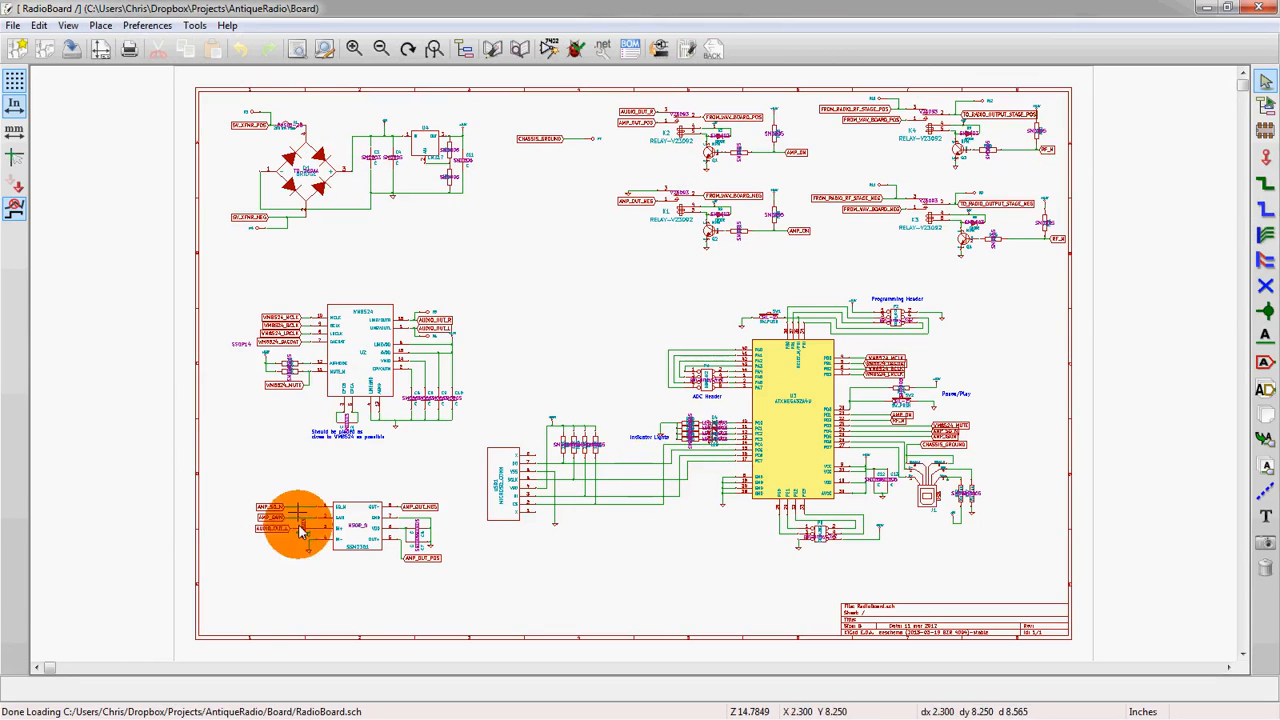
{"action": "mouse_move", "coordinate": [388, 387]}
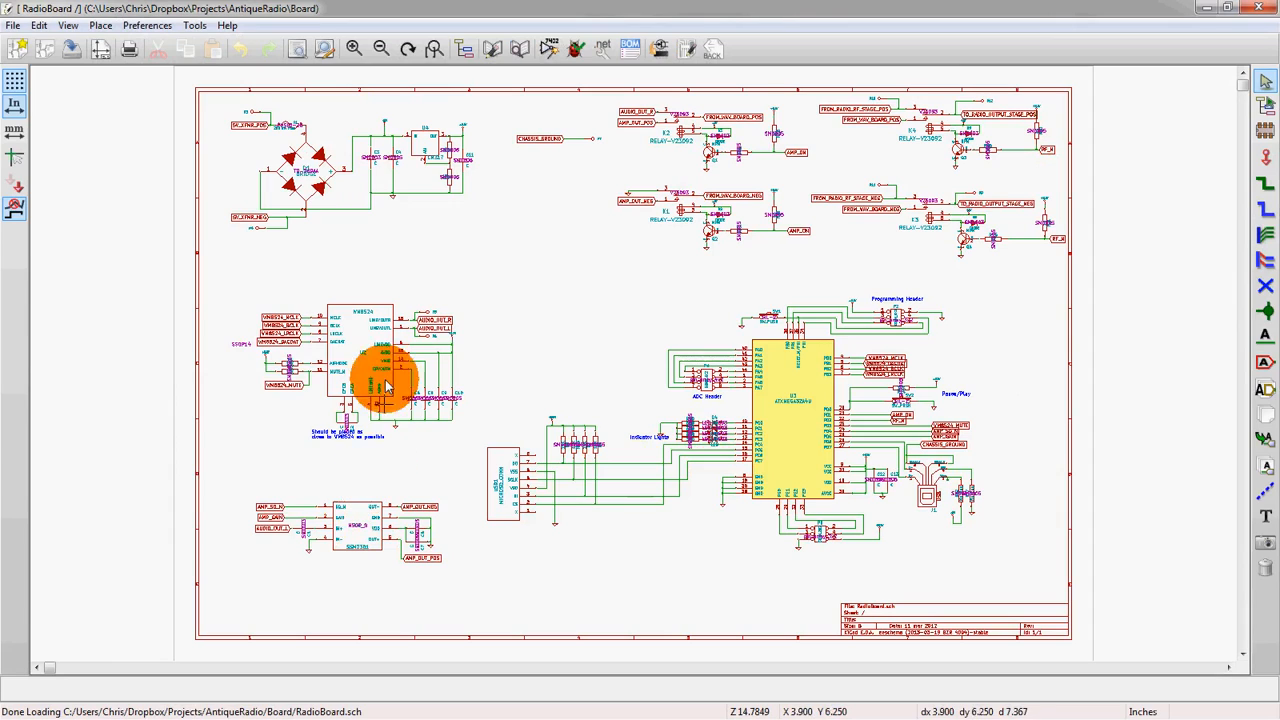
{"action": "mouse_move", "coordinate": [400, 327]}
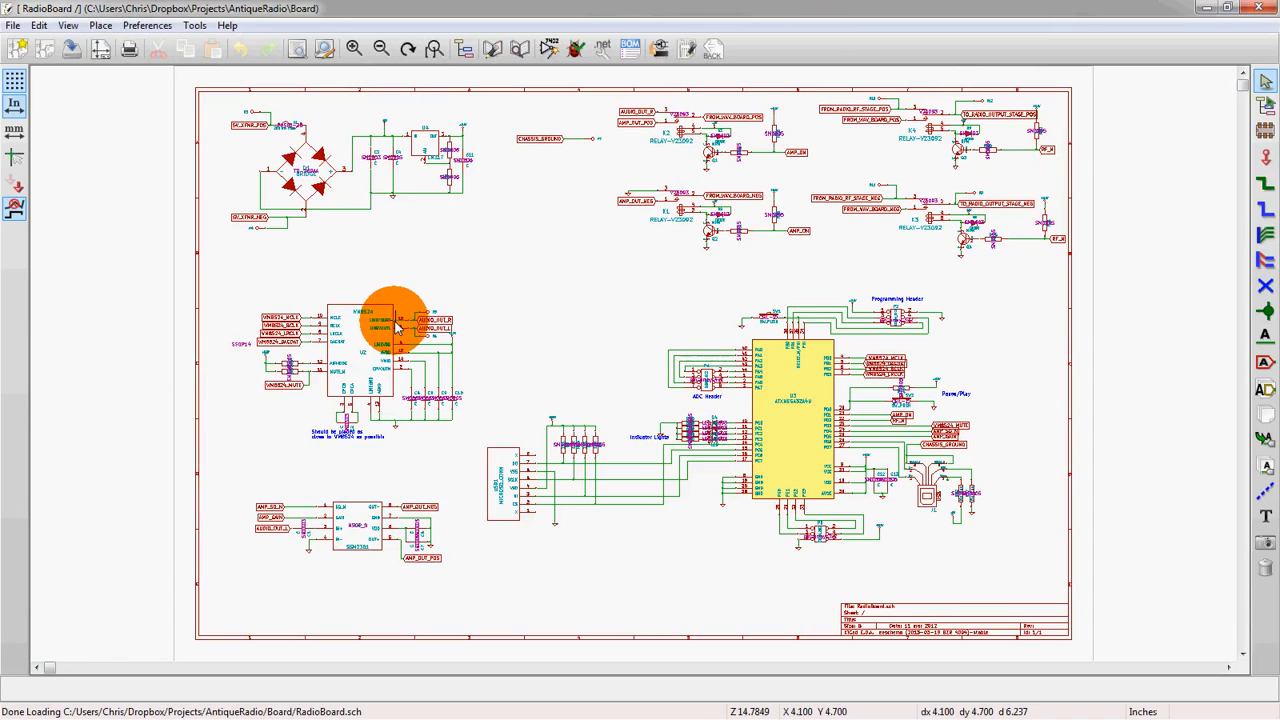
{"action": "mouse_move", "coordinate": [500, 363]}
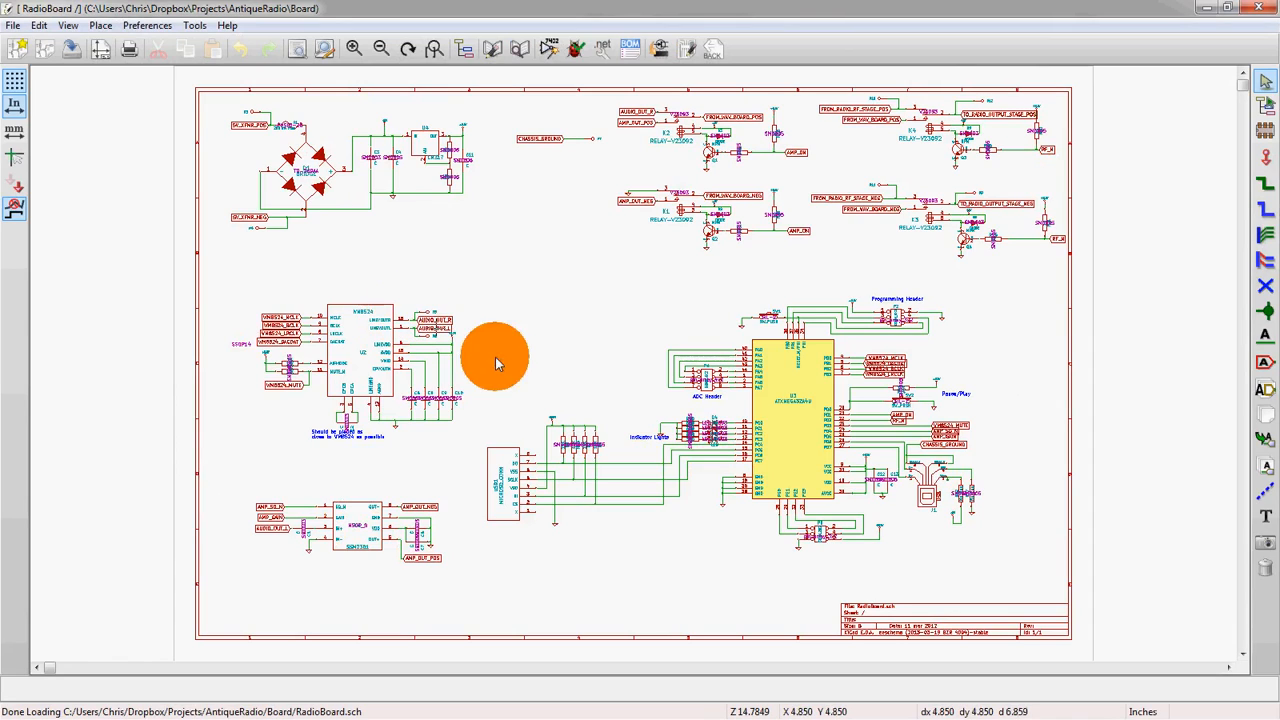
{"action": "mouse_move", "coordinate": [757, 470]}
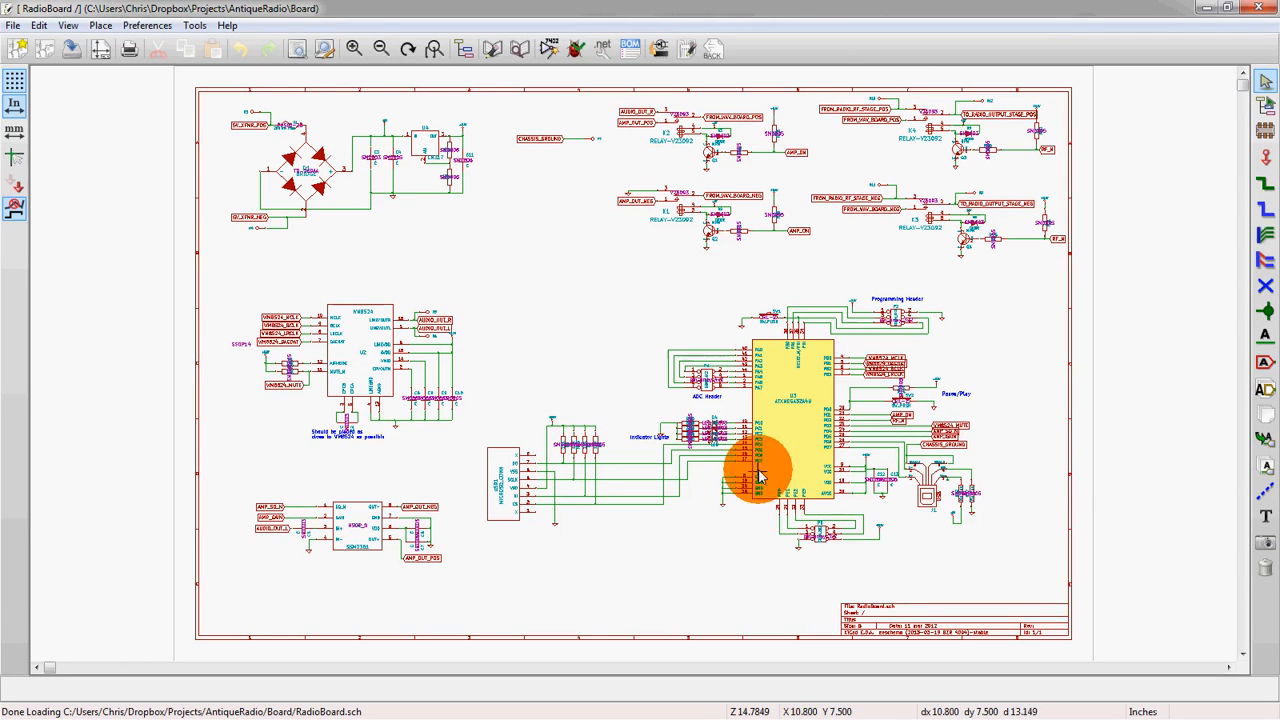
{"action": "mouse_move", "coordinate": [1153, 443]}
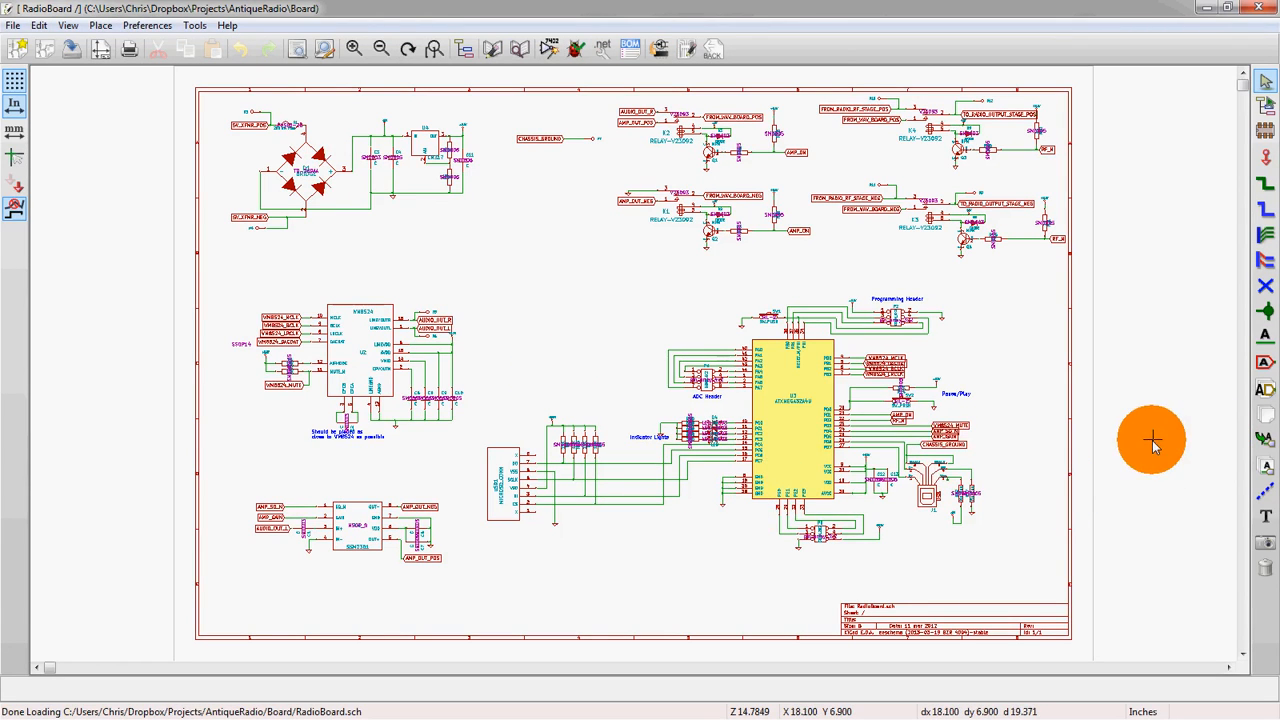
{"action": "mouse_move", "coordinate": [1120, 365]}
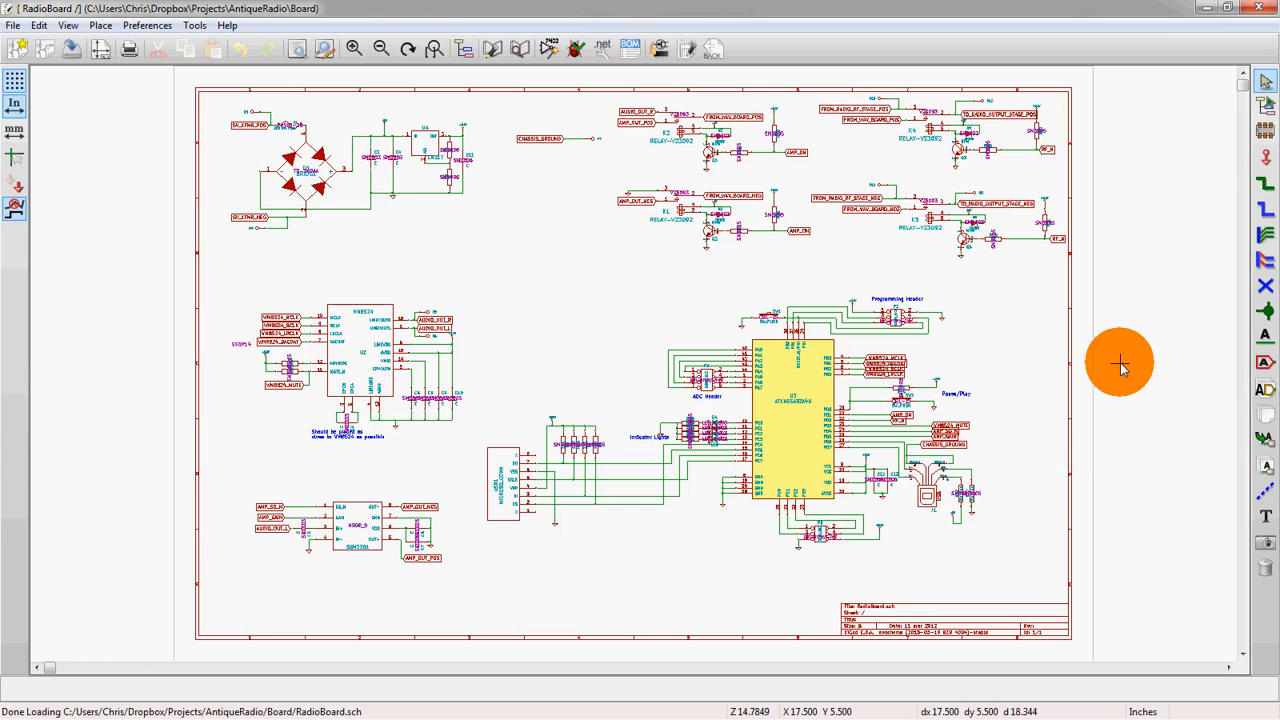
{"action": "mouse_move", "coordinate": [960, 540]}
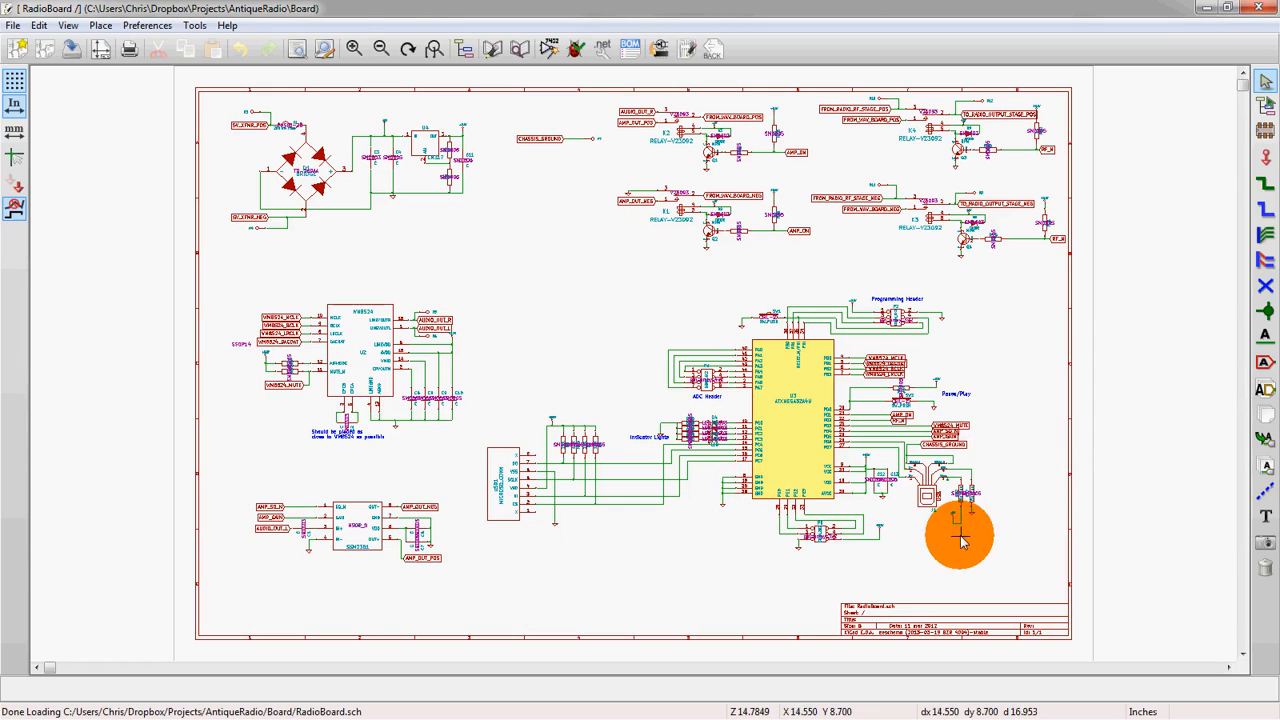
{"action": "mouse_move", "coordinate": [490, 415]}
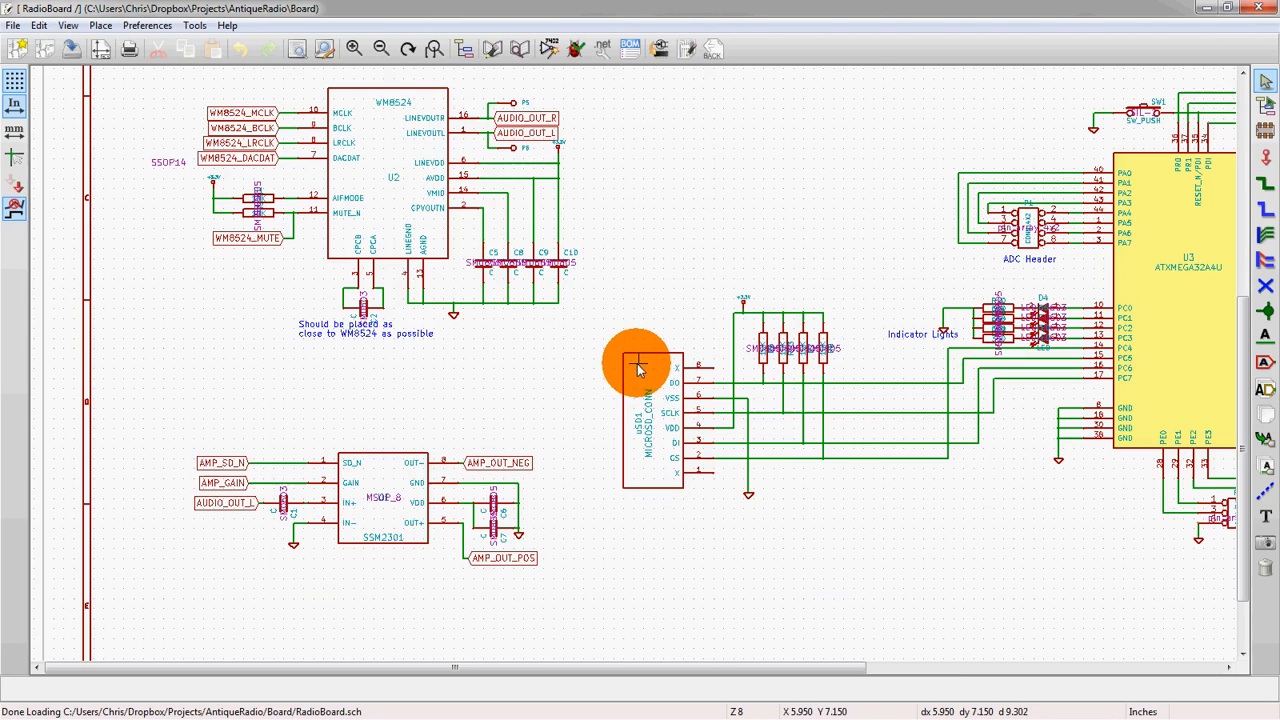
{"action": "mouse_move", "coordinate": [573, 397]}
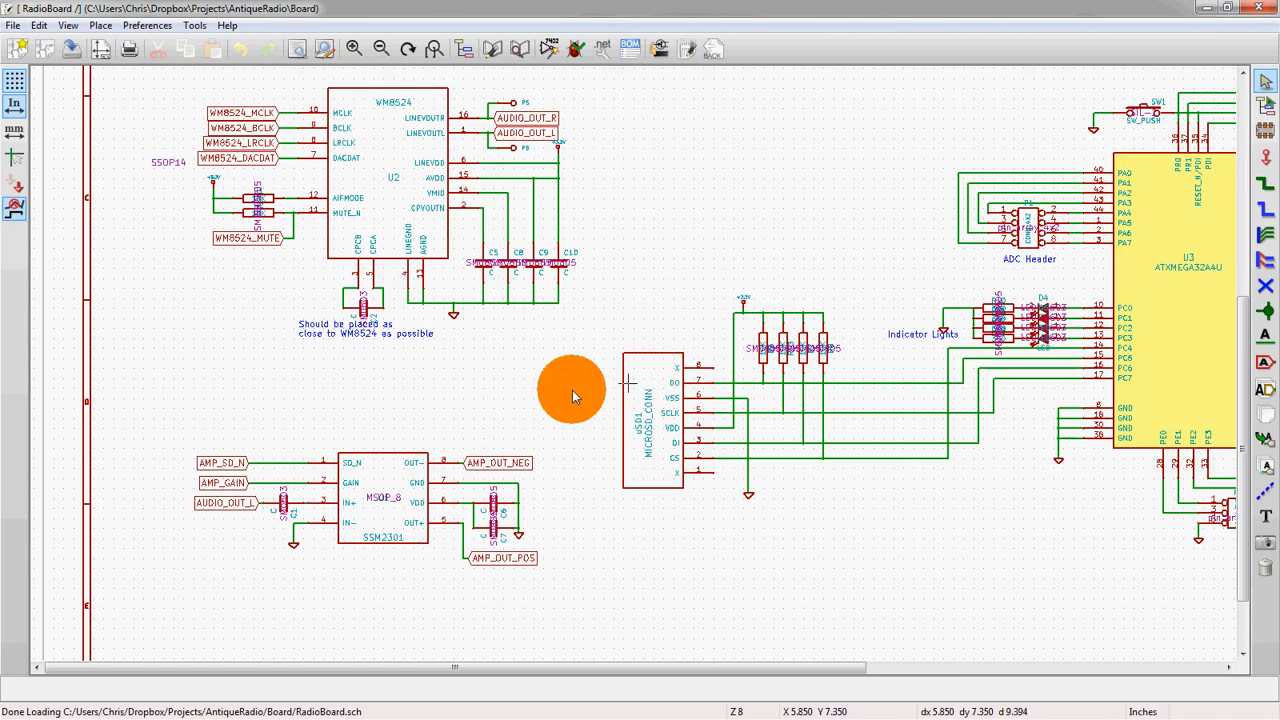
{"action": "mouse_move", "coordinate": [510, 415]}
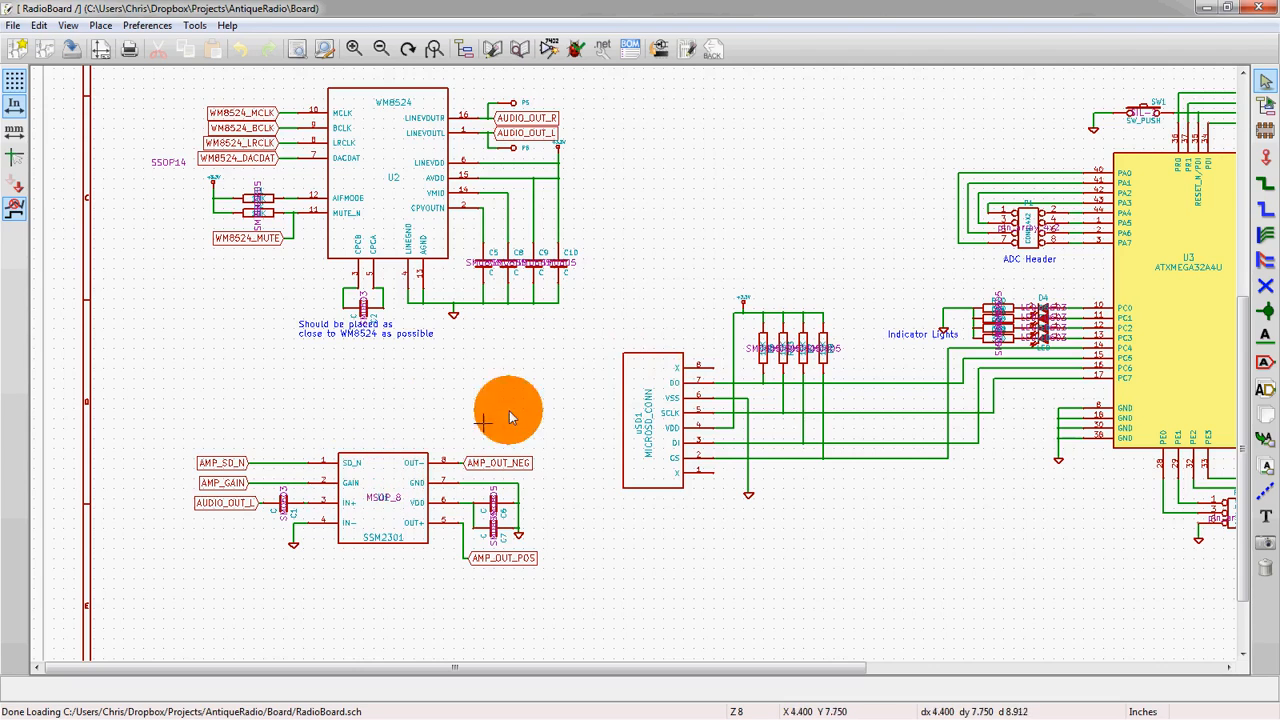
{"action": "mouse_move", "coordinate": [760, 378]}
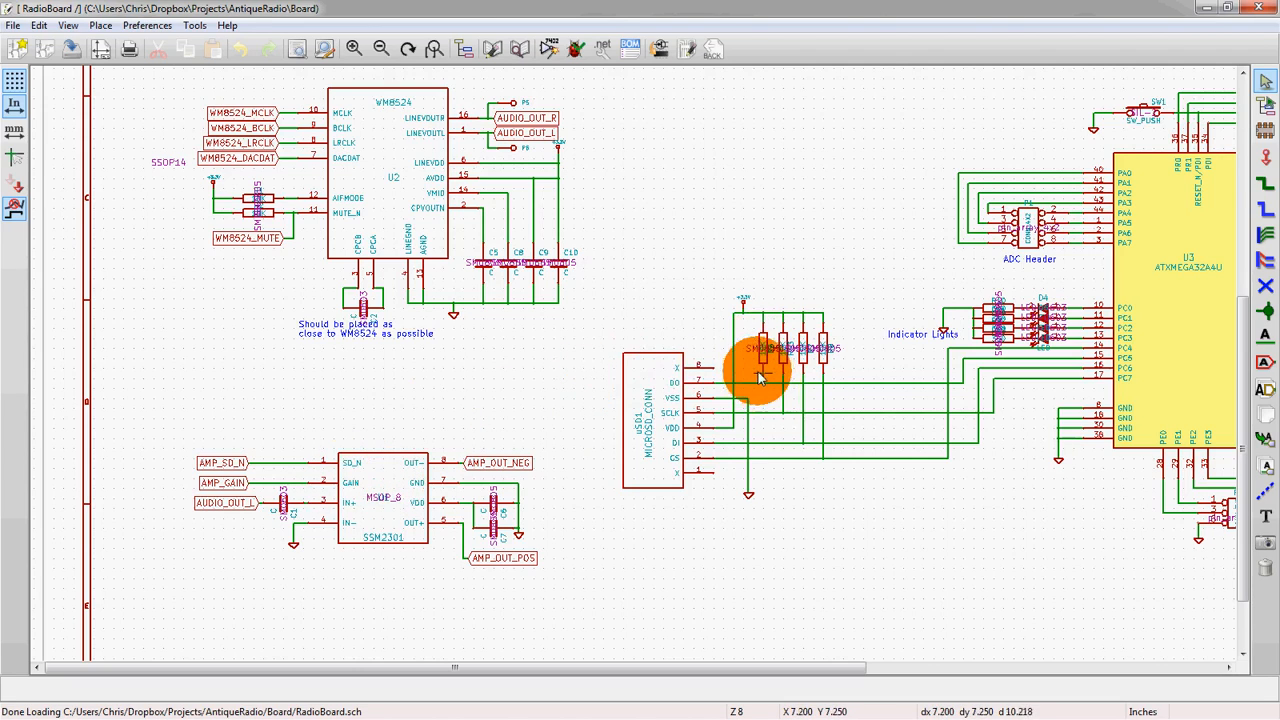
{"action": "mouse_move", "coordinate": [705, 378]}
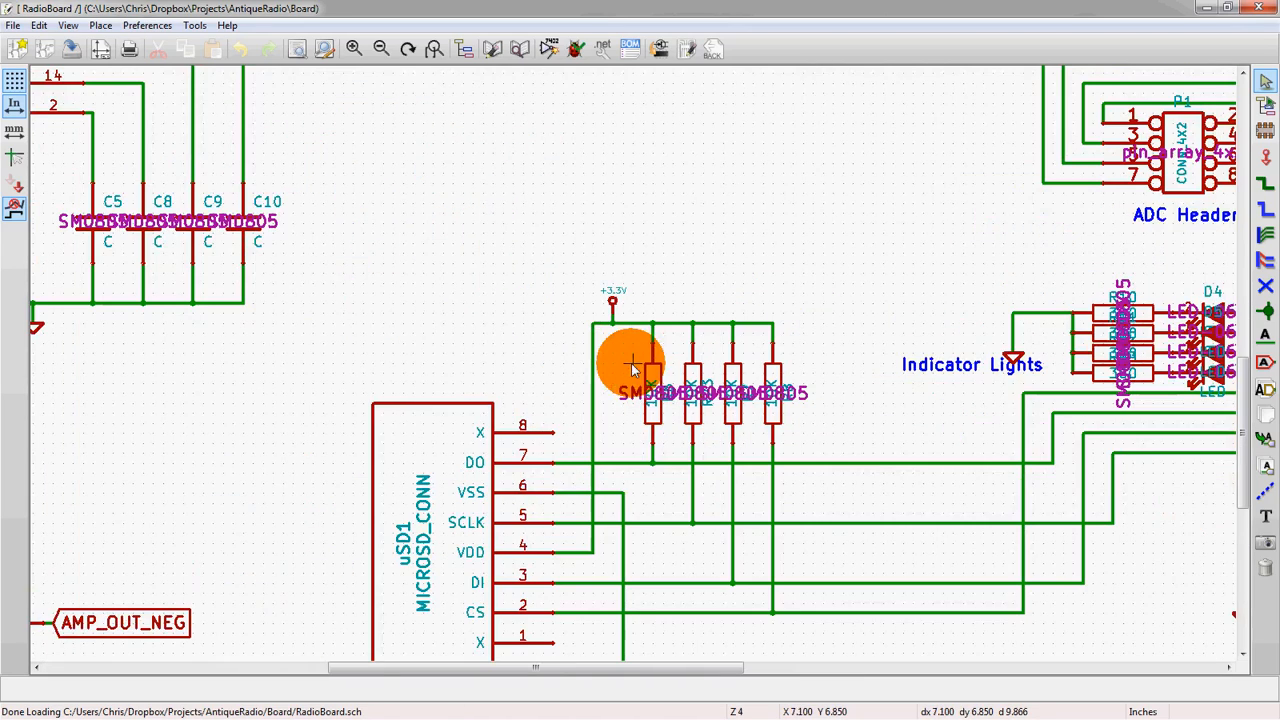
- Zoom onto the uSD1 MICROSD_CONN symbol and its four +3.3V pull-up resistors
{"action": "scroll", "scroll_direction": "down", "scroll_amount": 3}
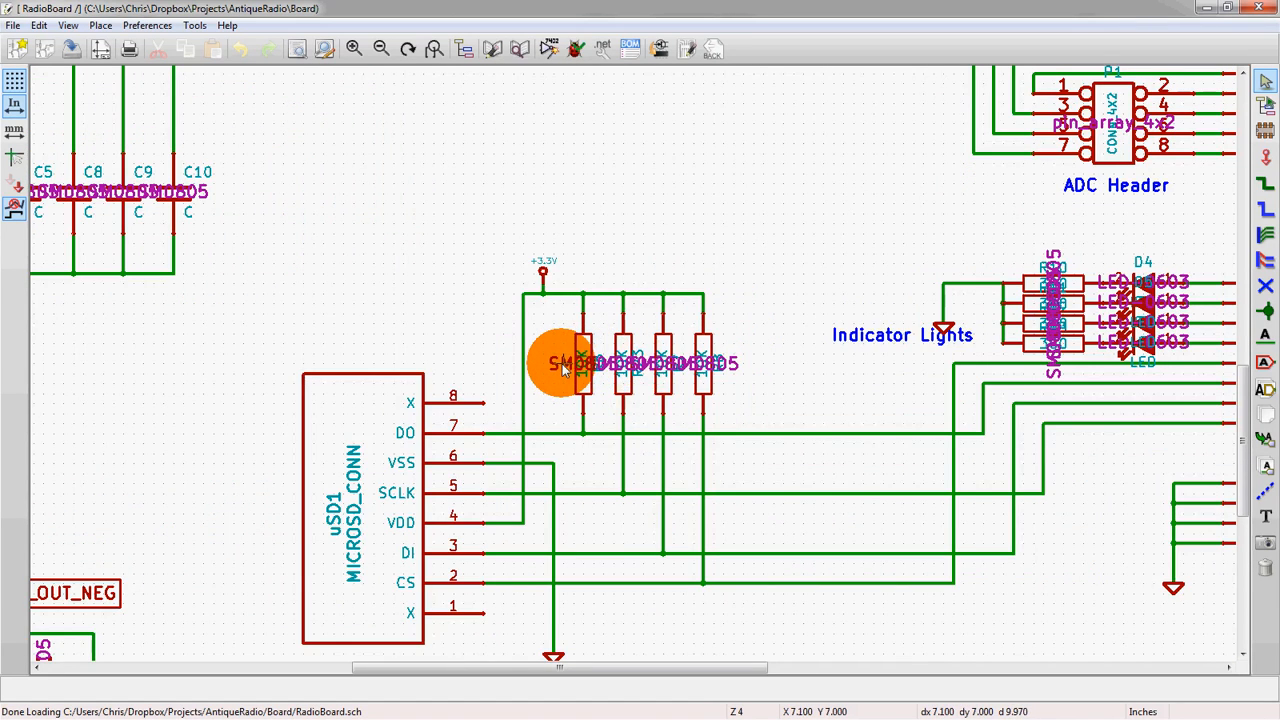
{"action": "mouse_move", "coordinate": [565, 360]}
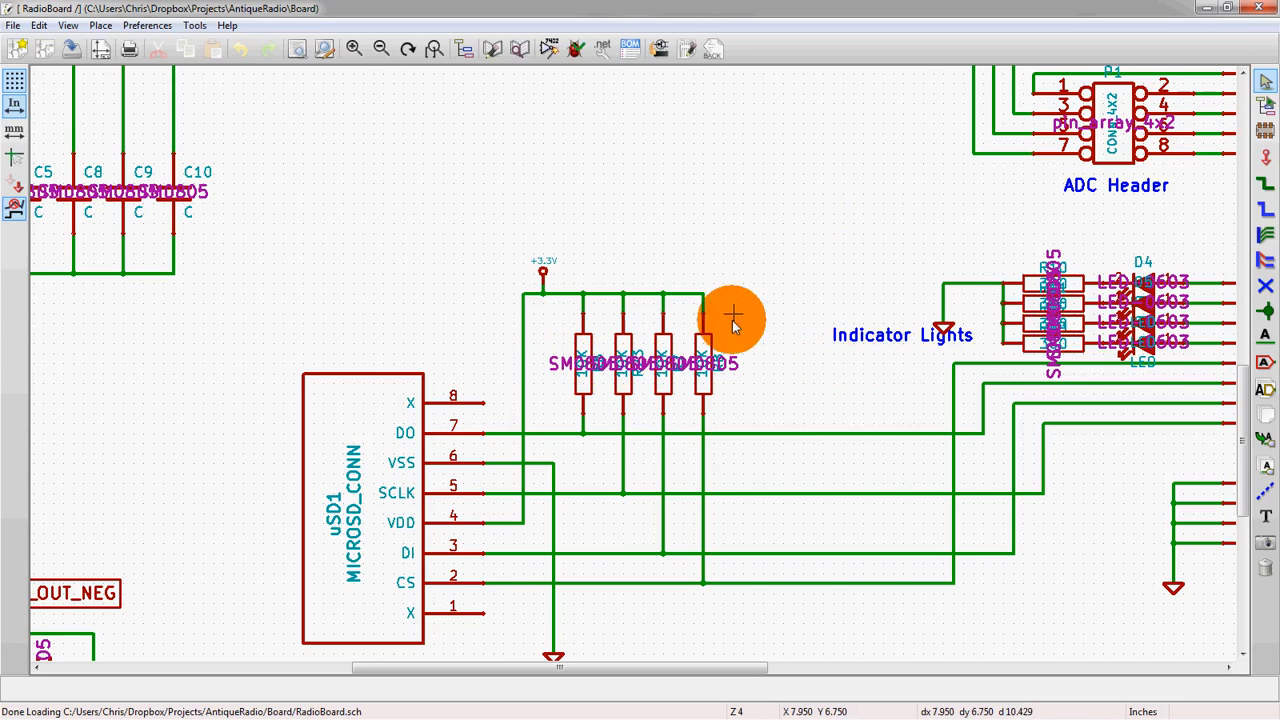
{"action": "mouse_move", "coordinate": [560, 375]}
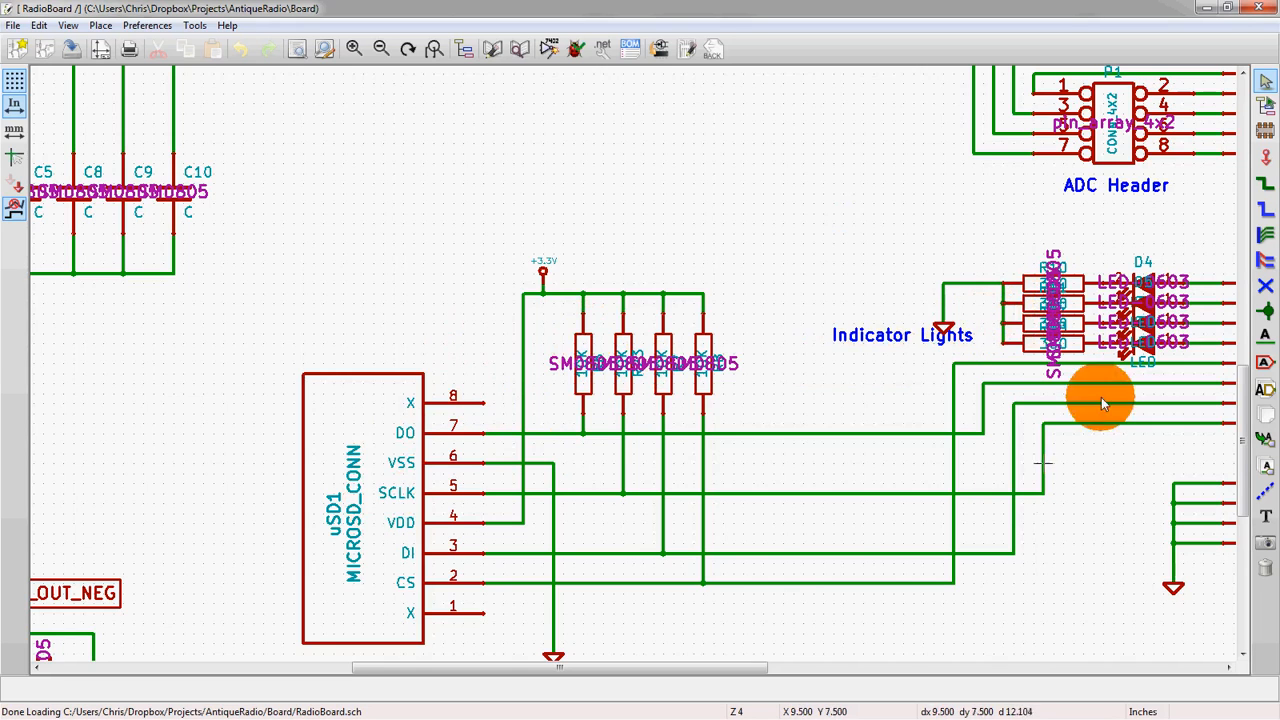
{"action": "scroll", "scroll_direction": "down", "scroll_amount": 3}
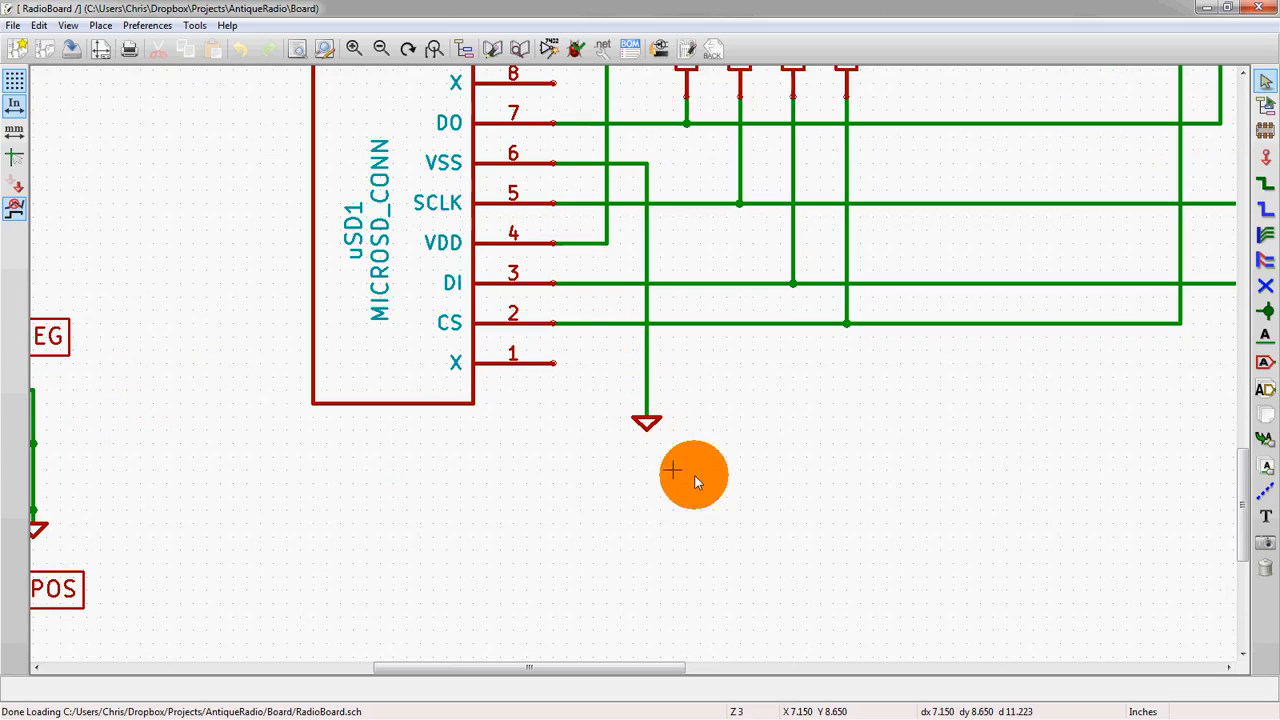
{"action": "mouse_move", "coordinate": [650, 420]}
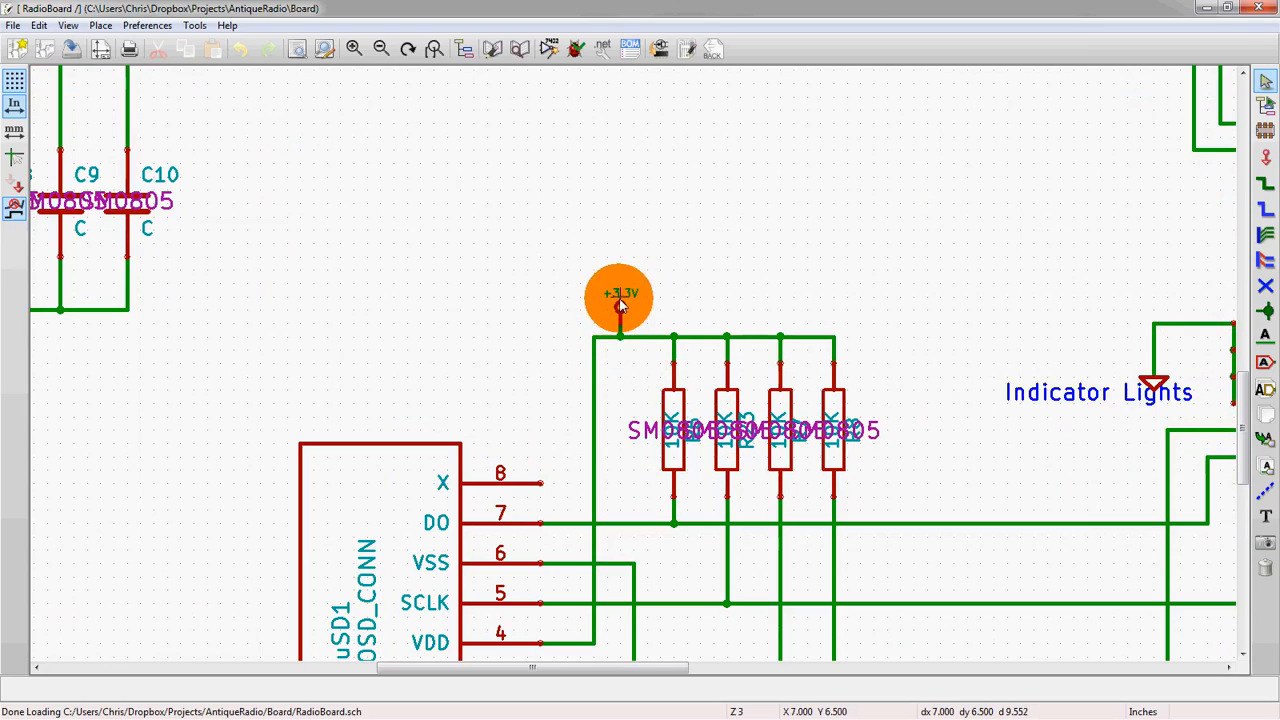
{"action": "mouse_move", "coordinate": [781, 485]}
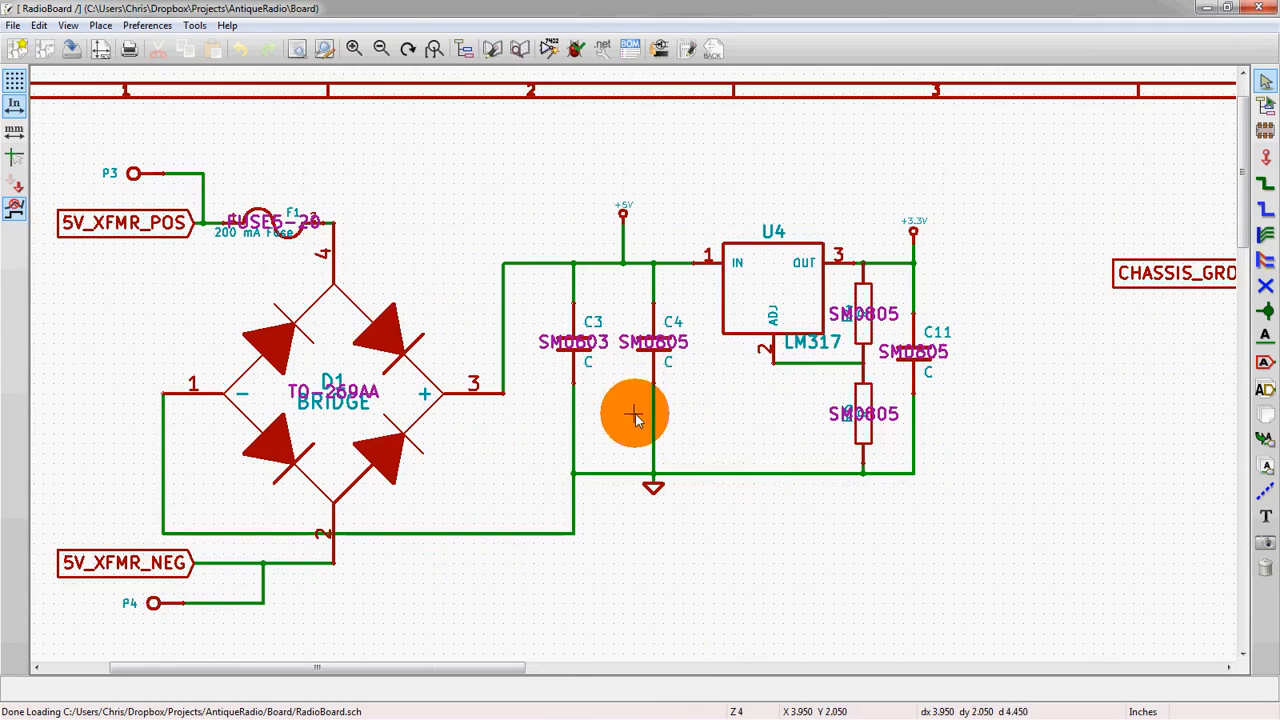
{"action": "mouse_move", "coordinate": [830, 348]}
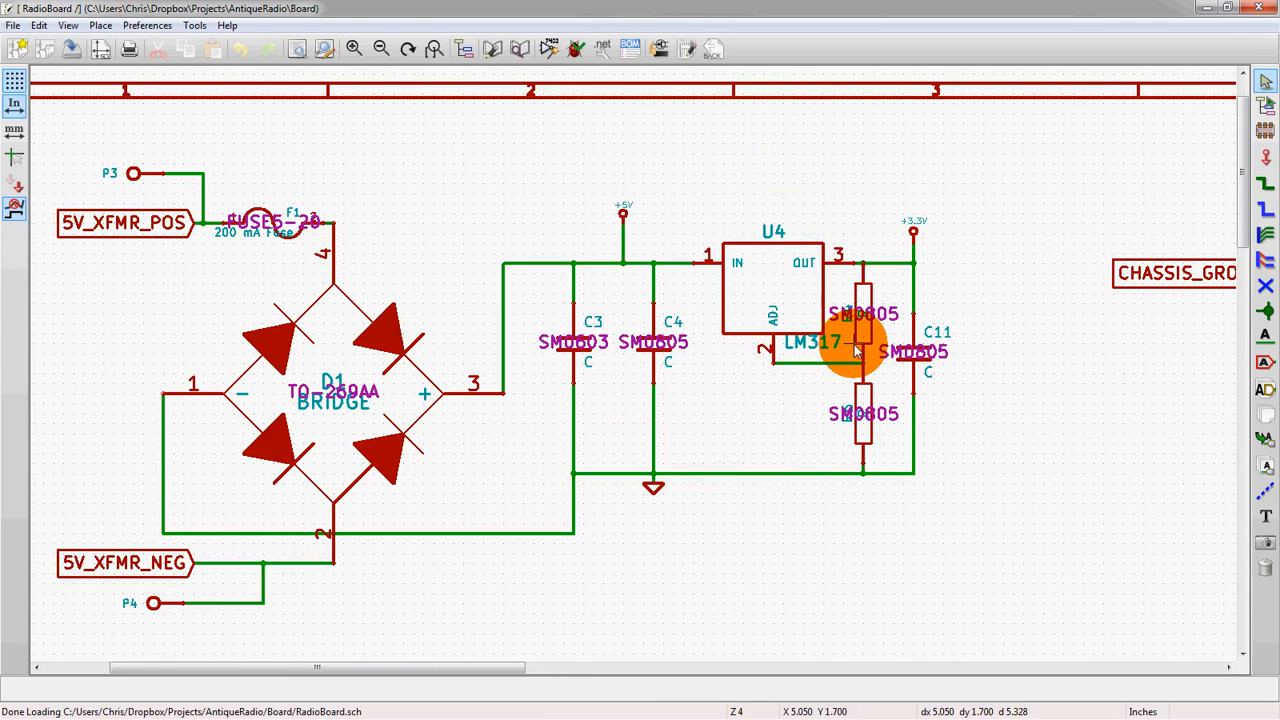
{"action": "mouse_move", "coordinate": [790, 225]}
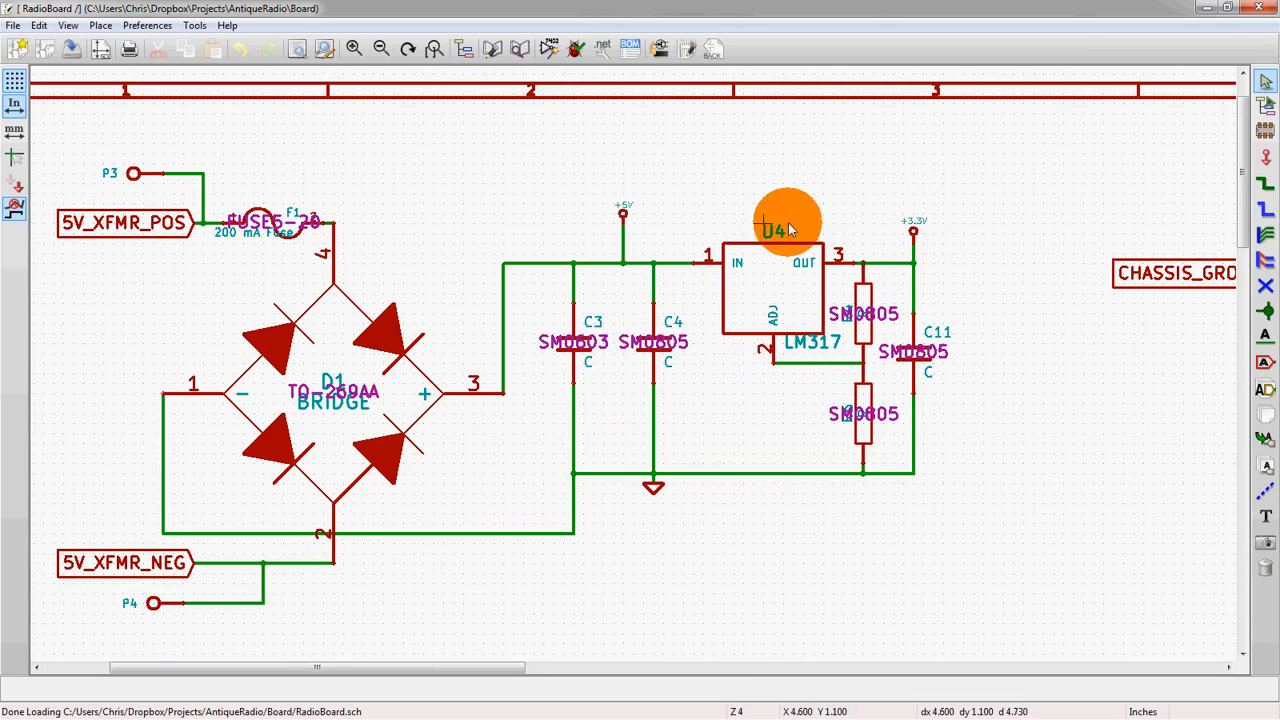
{"action": "mouse_move", "coordinate": [653, 487]}
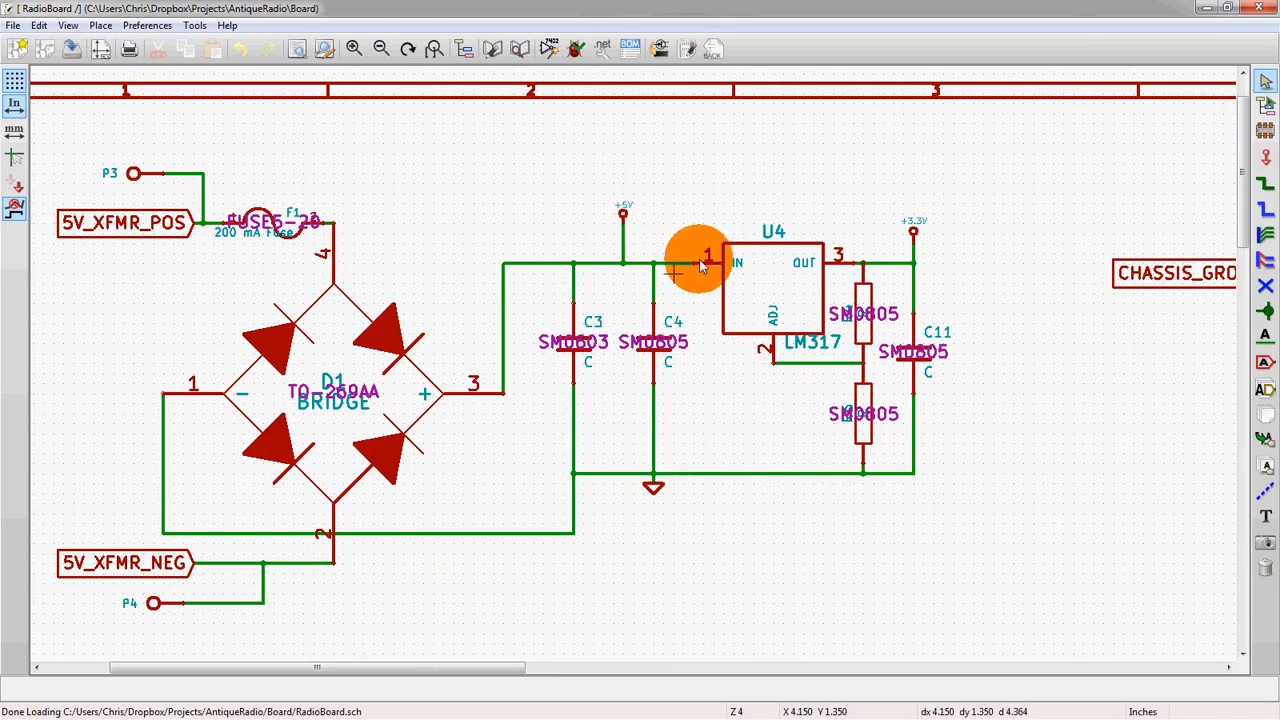
{"action": "scroll", "scroll_direction": "down", "scroll_amount": 3}
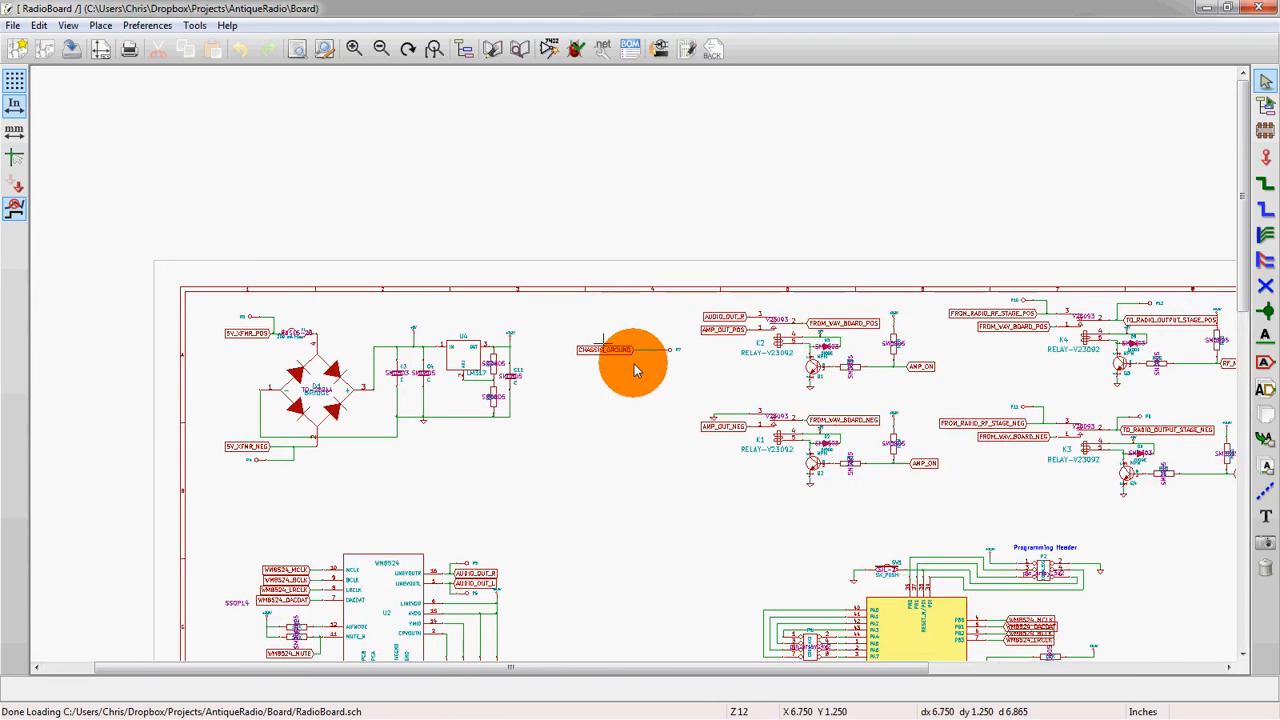
{"action": "scroll", "scroll_direction": "up", "scroll_amount": 3}
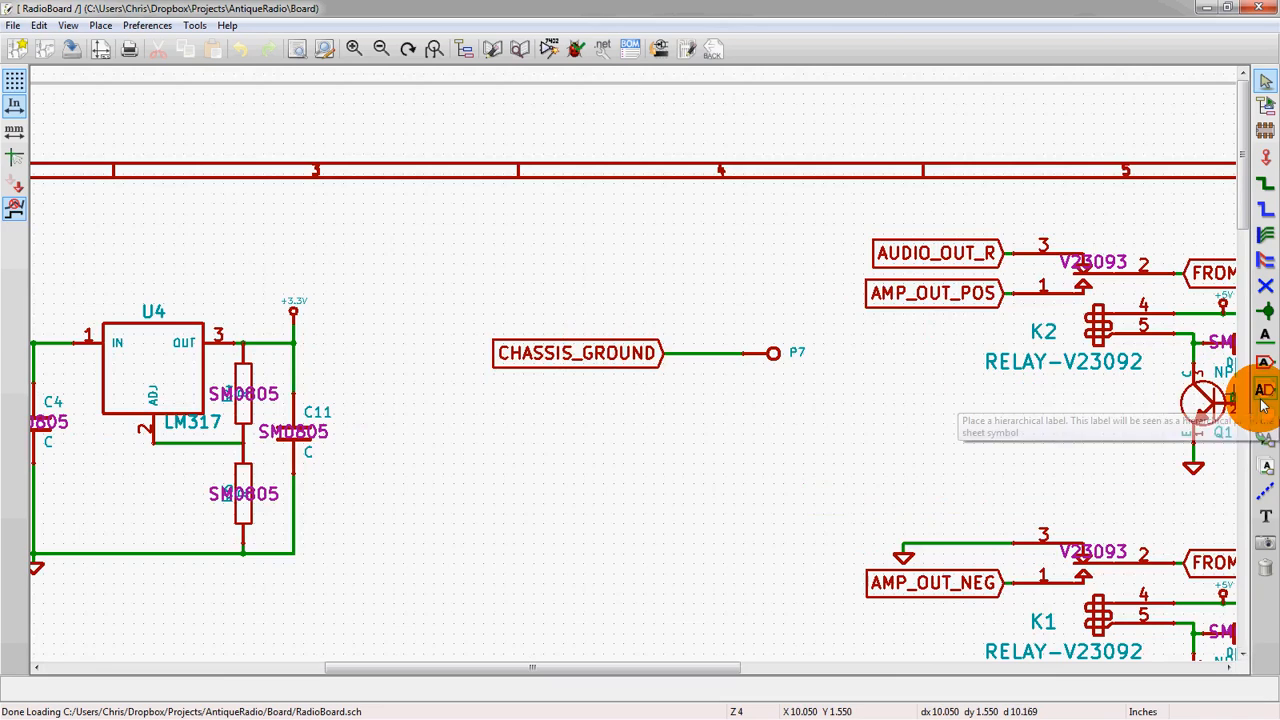
{"action": "mouse_move", "coordinate": [1265, 363]}
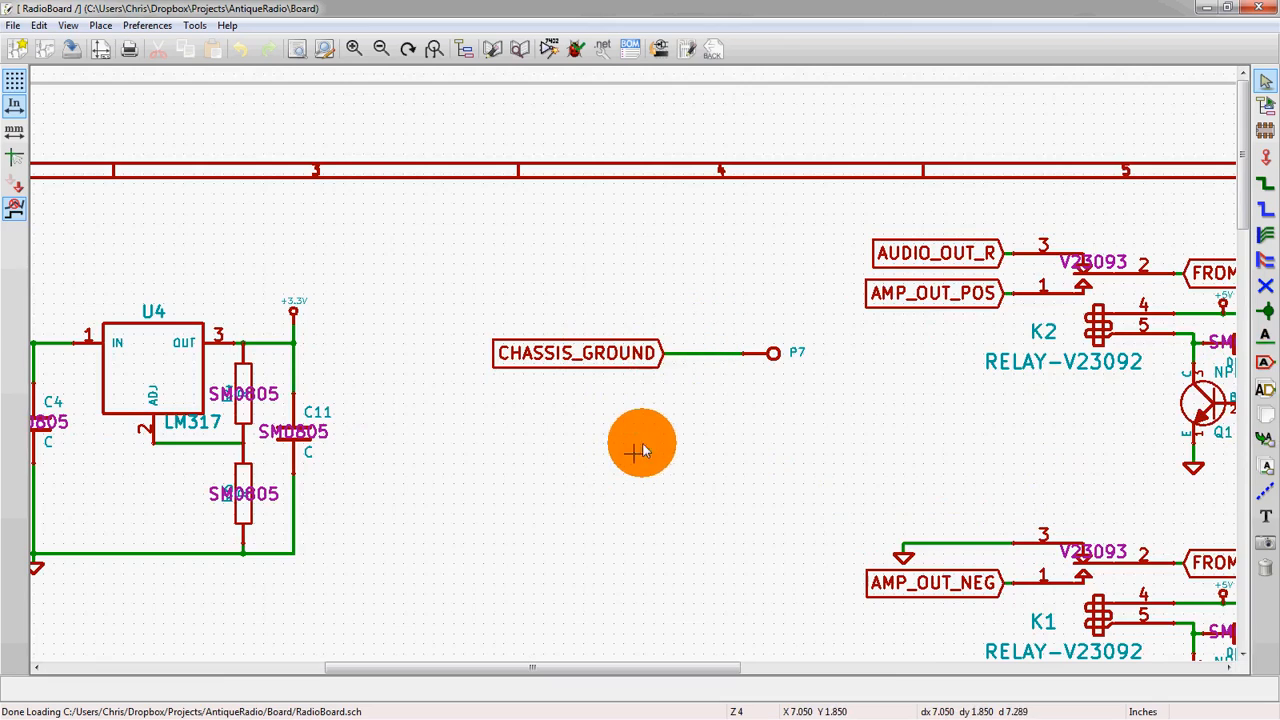
{"action": "mouse_move", "coordinate": [660, 432]}
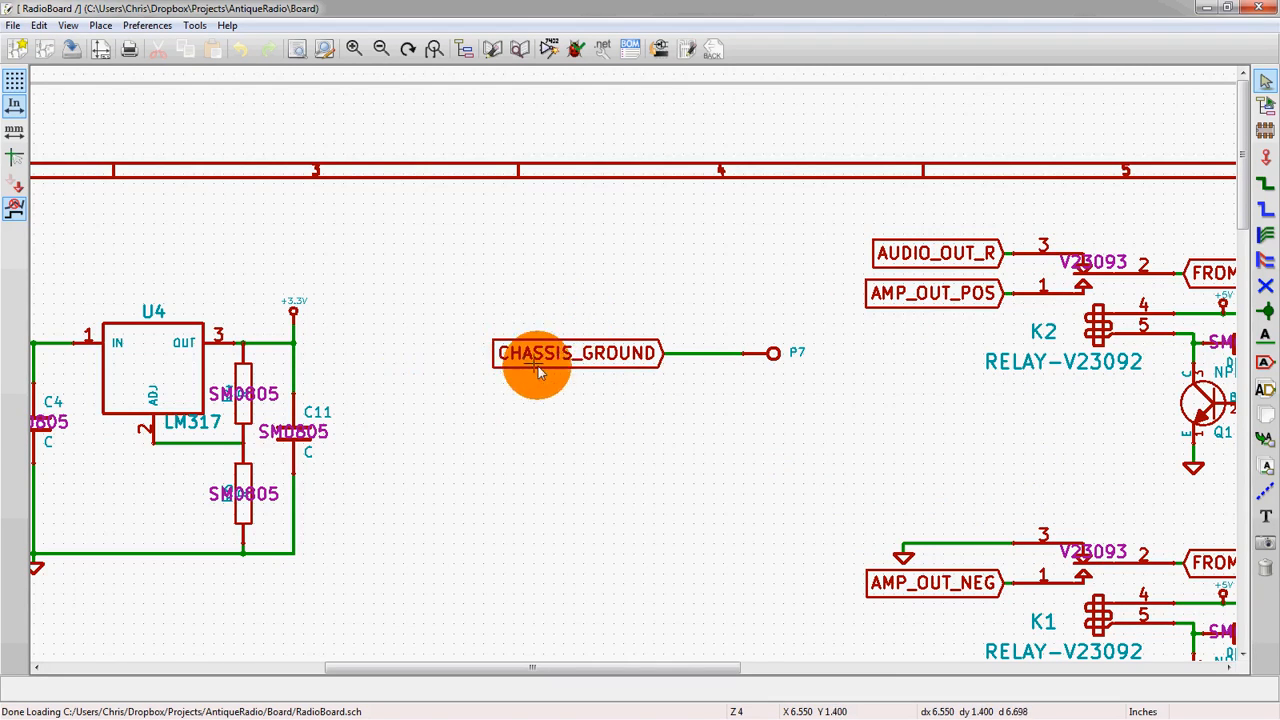
{"action": "mouse_move", "coordinate": [585, 420]}
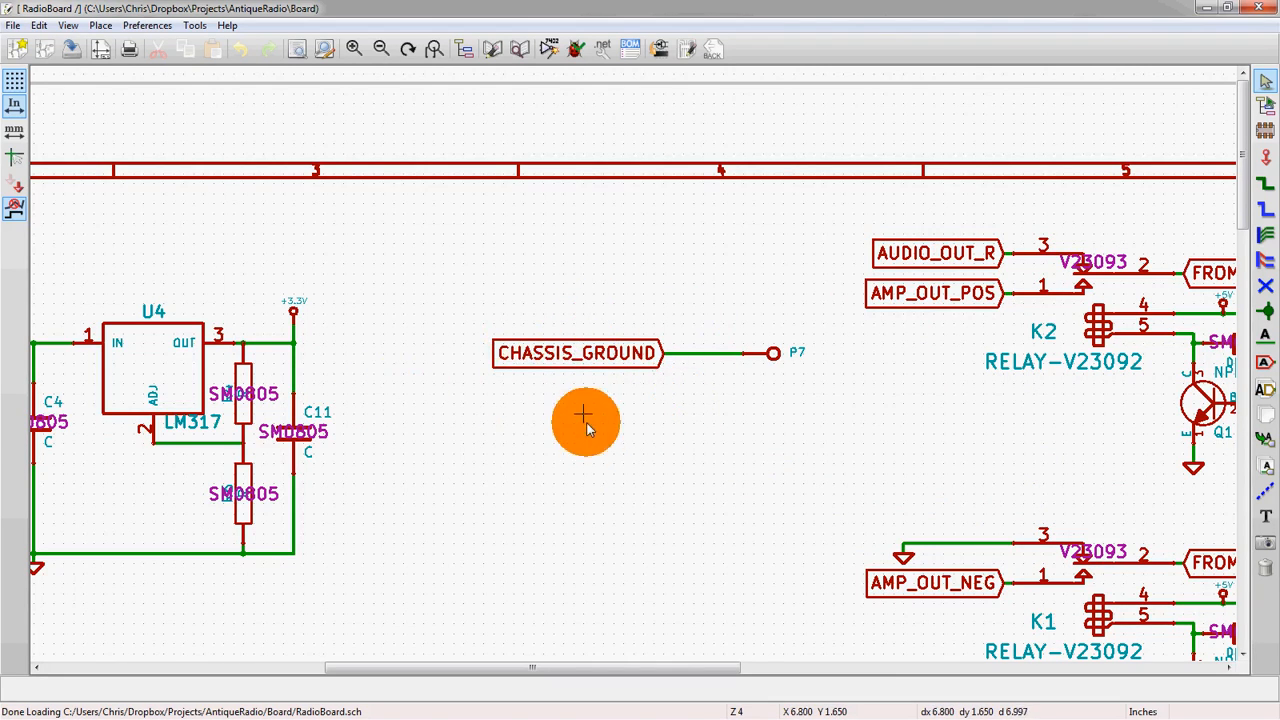
{"action": "mouse_move", "coordinate": [727, 367]}
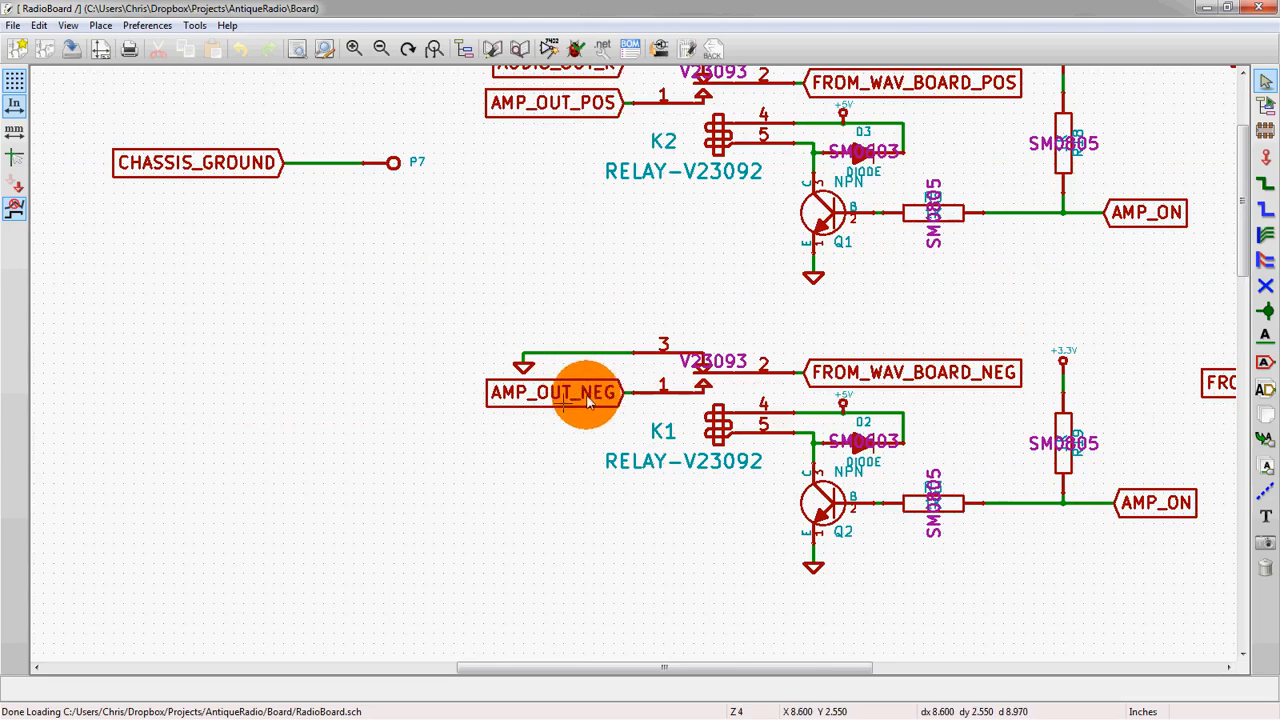
{"action": "mouse_move", "coordinate": [557, 391]}
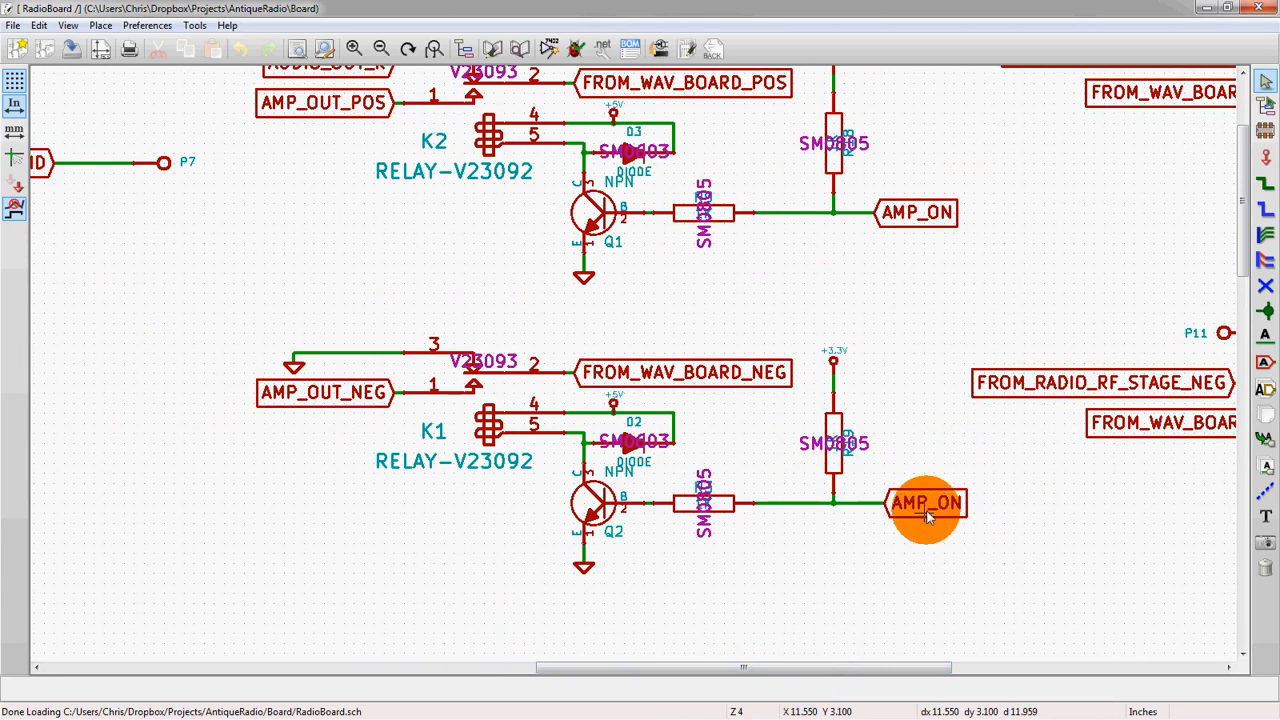
{"action": "mouse_move", "coordinate": [883, 665]}
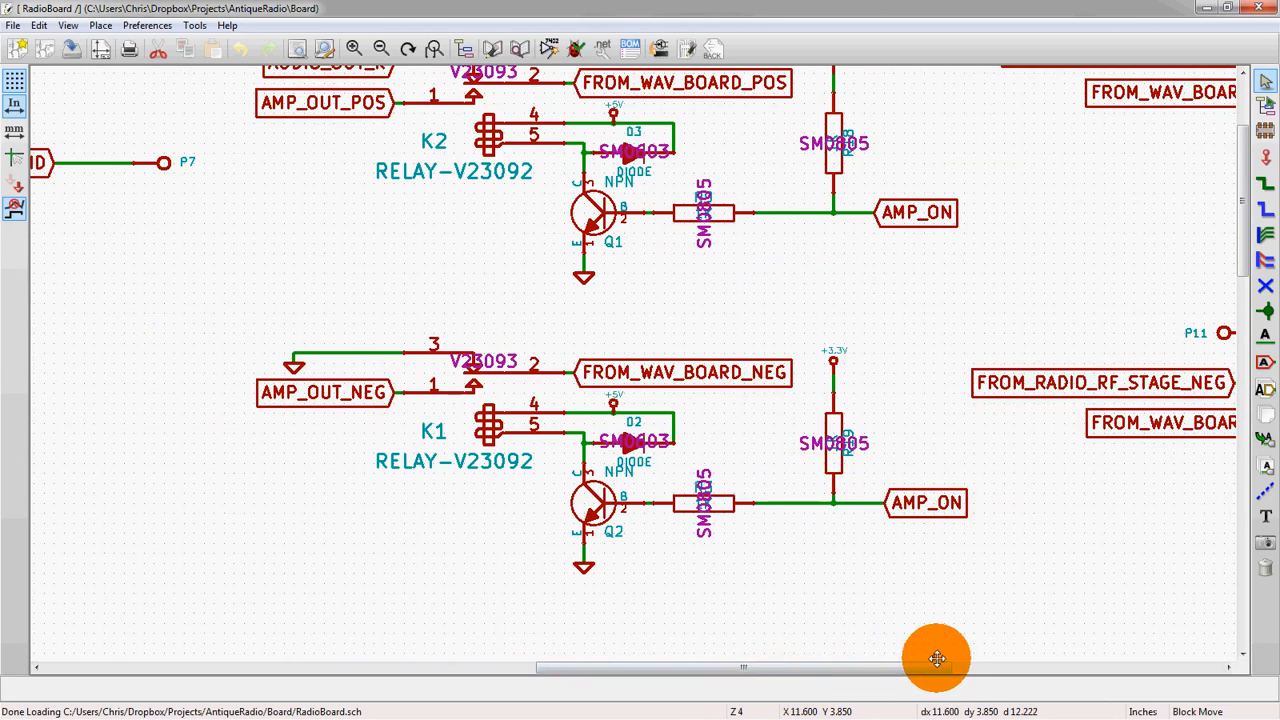
{"action": "left_click_drag", "start_coordinate": [938, 667], "coordinate": [1015, 667]}
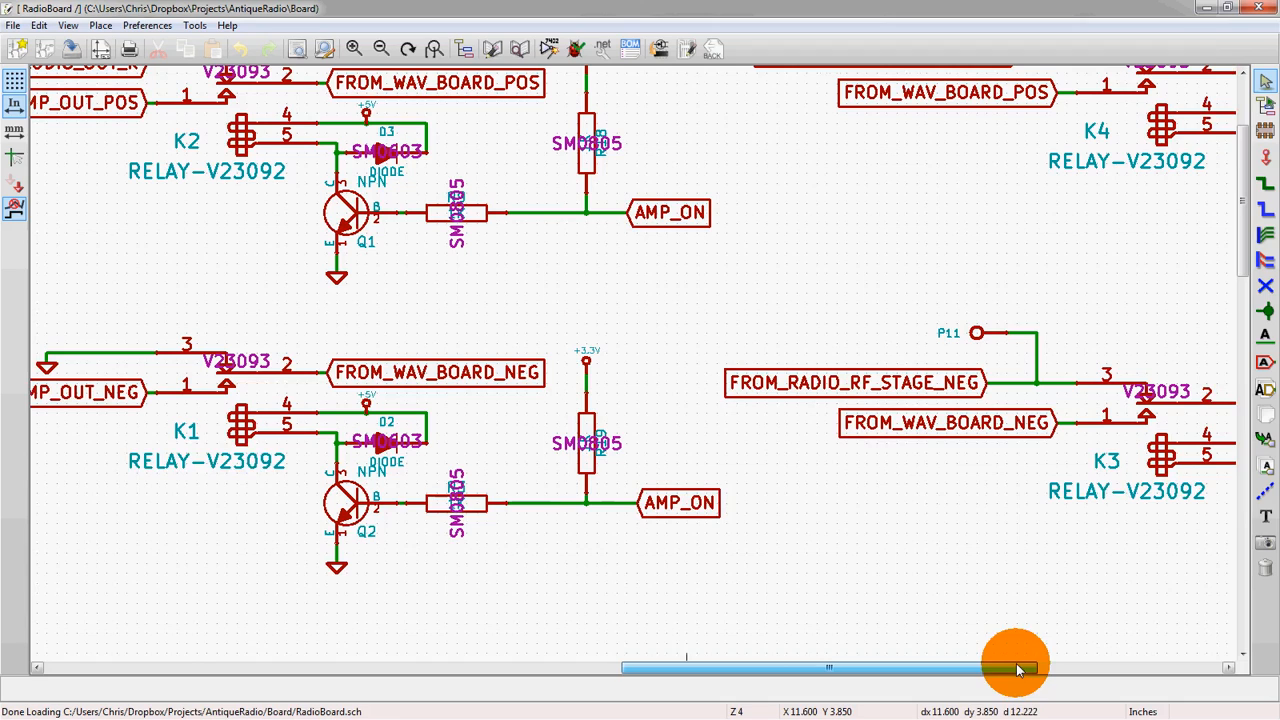
{"action": "left_click", "coordinate": [248, 424]}
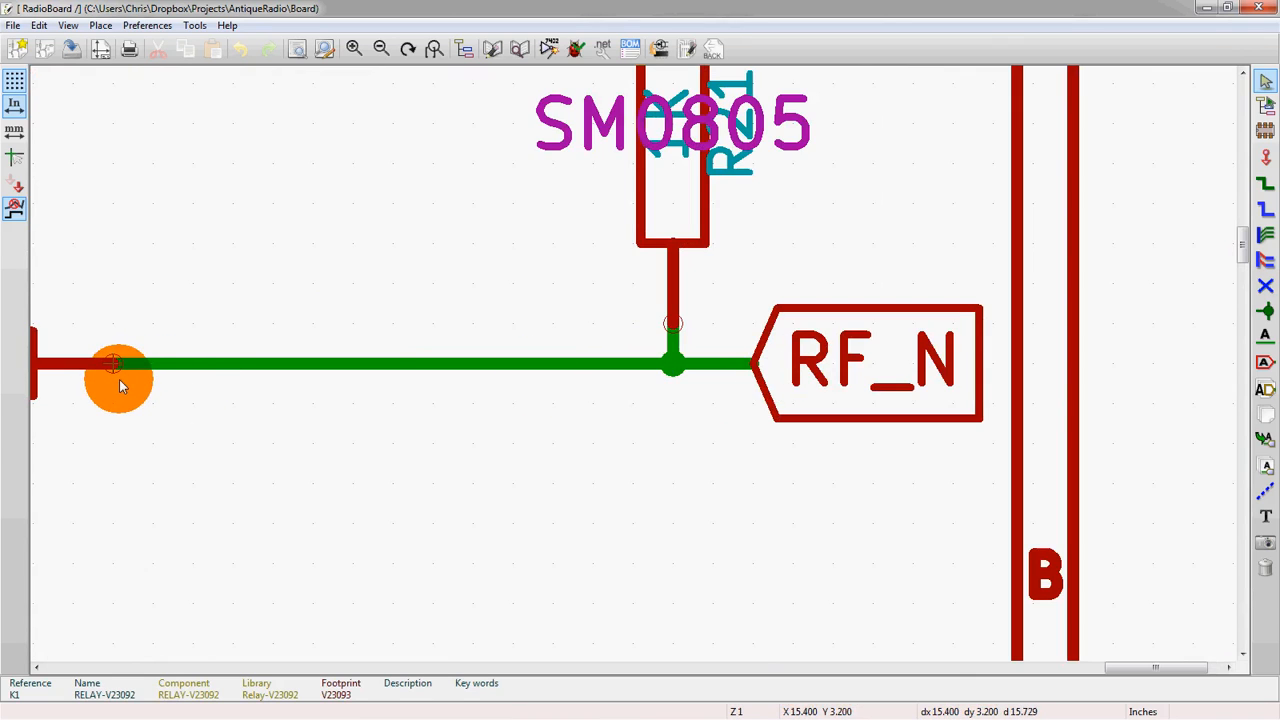
{"action": "mouse_move", "coordinate": [680, 330]}
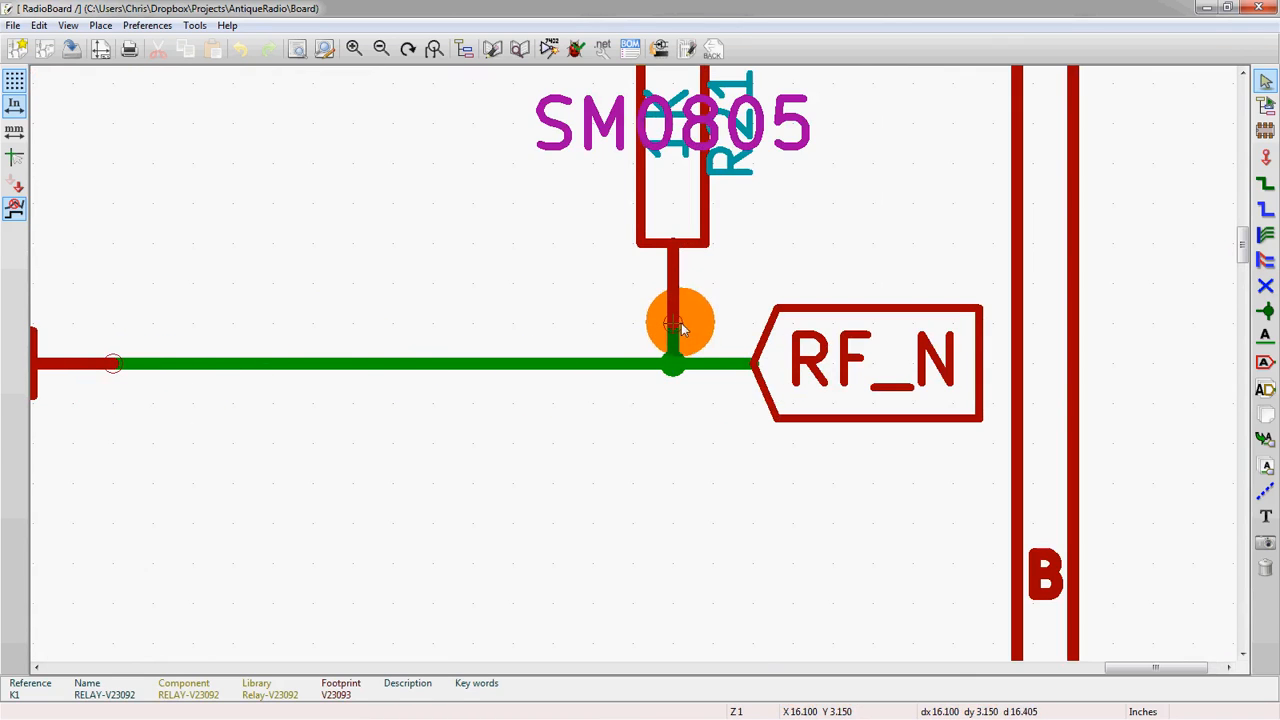
{"action": "mouse_move", "coordinate": [400, 350]}
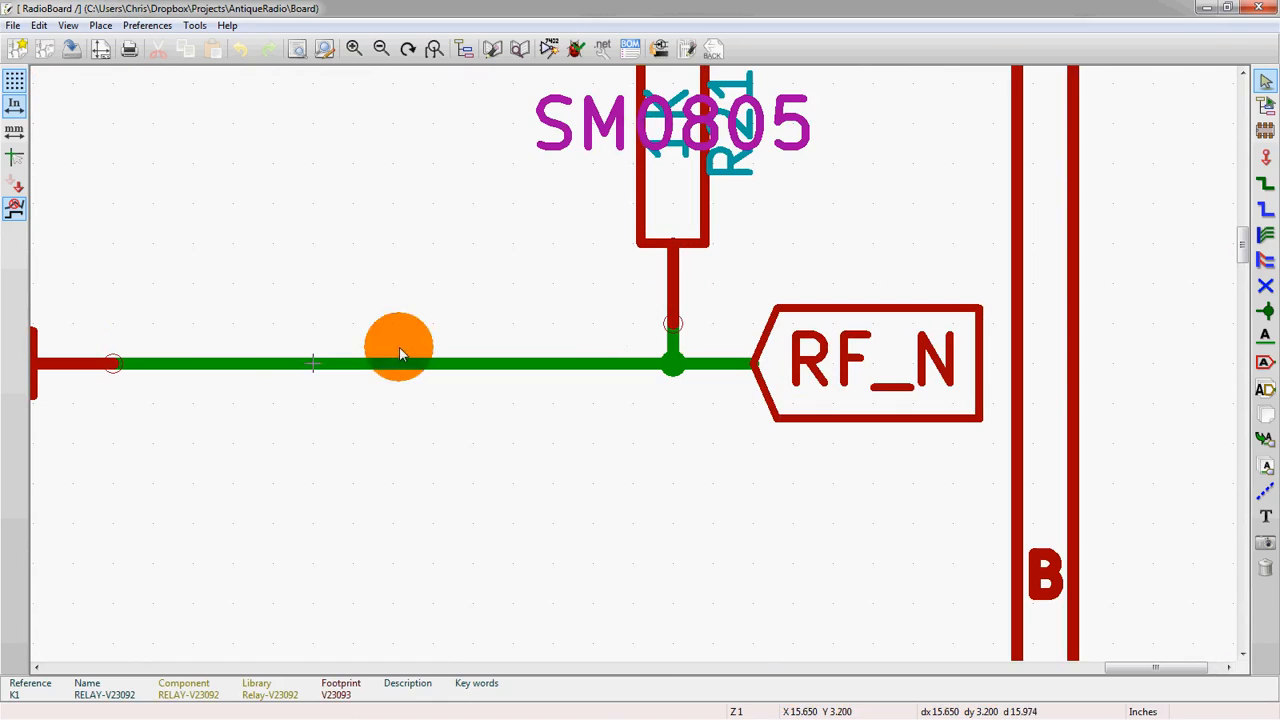
{"action": "mouse_move", "coordinate": [672, 335]}
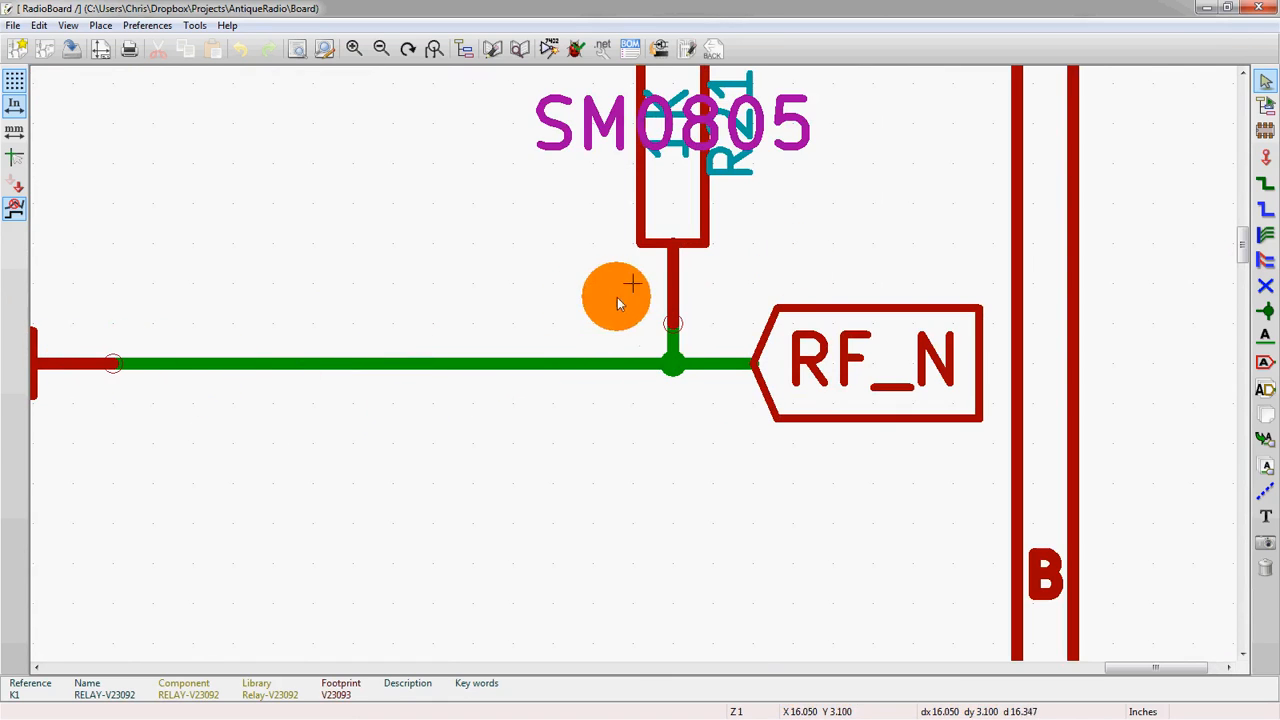
{"action": "mouse_move", "coordinate": [690, 383]}
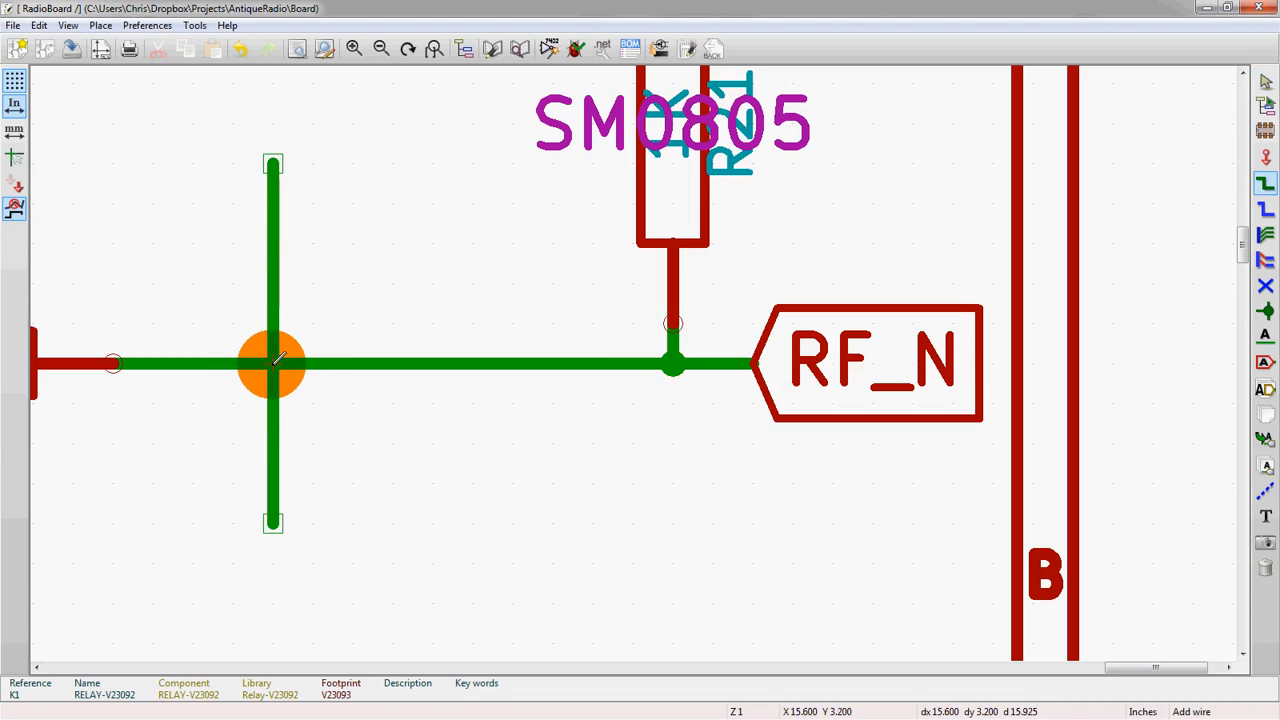
- Place a junction where the vertical wire crosses the RF_N net
{"action": "left_click", "coordinate": [1265, 311]}
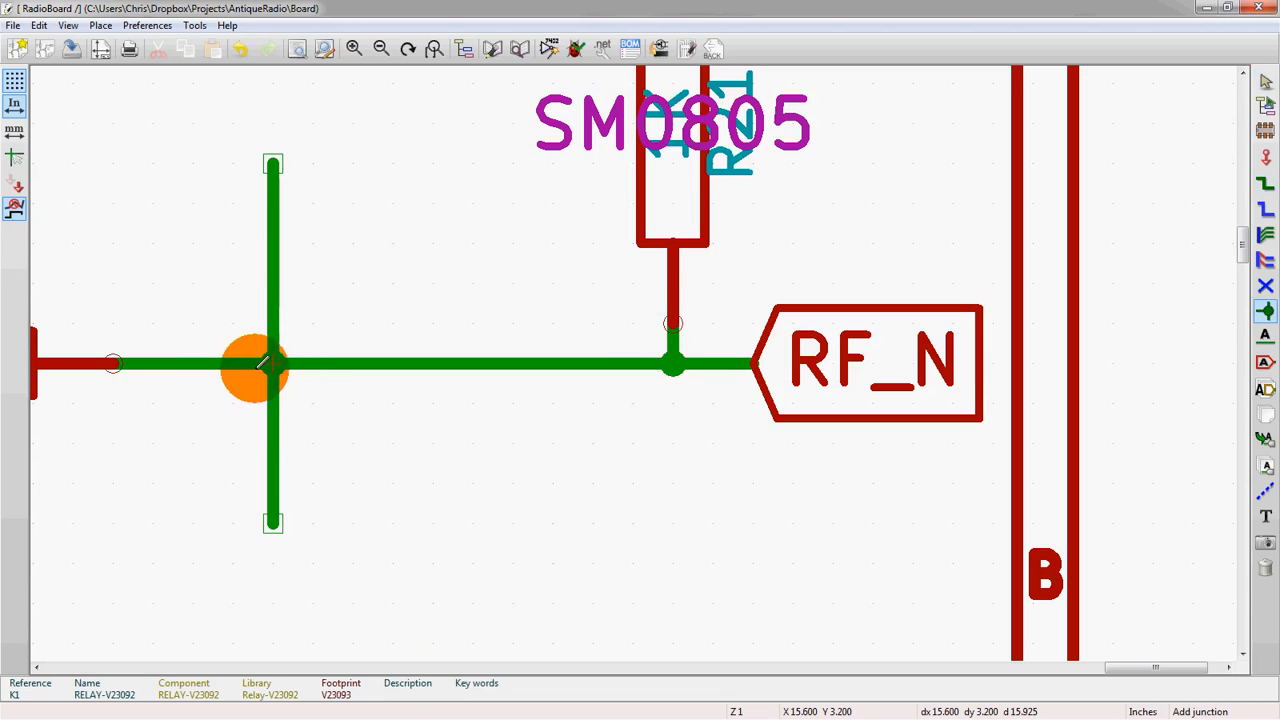
{"action": "left_click", "coordinate": [270, 365]}
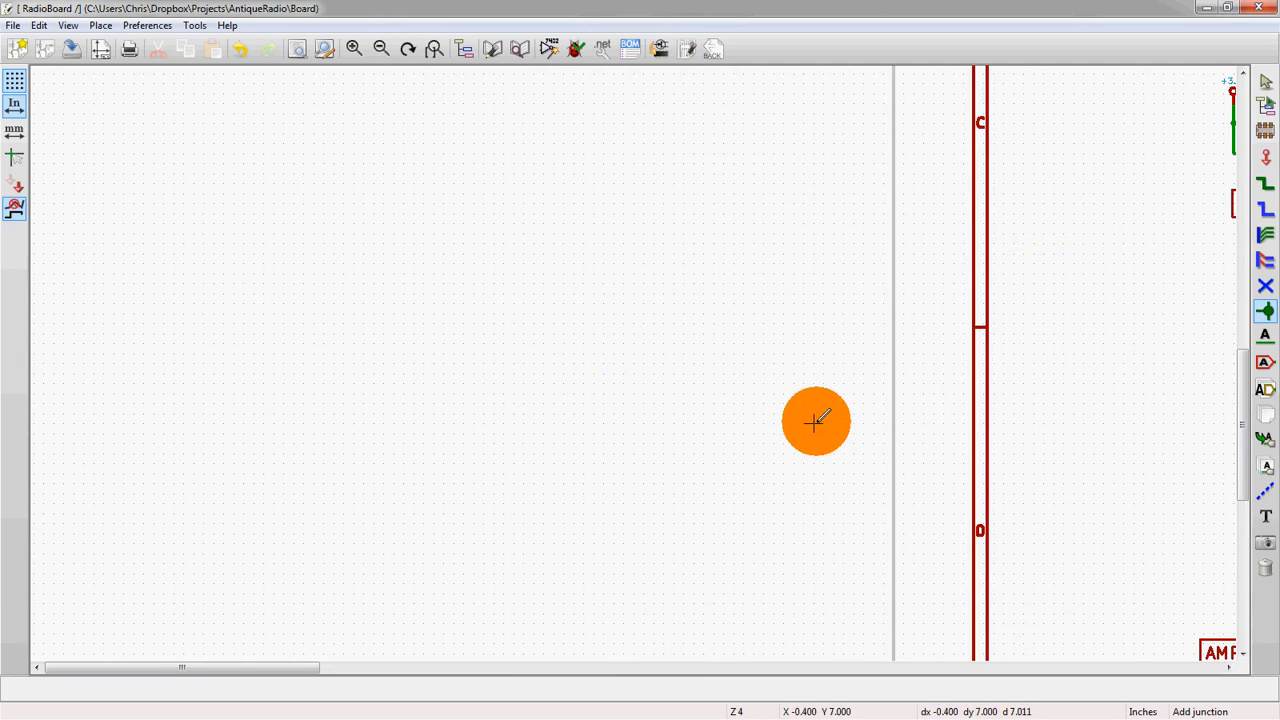
{"action": "mouse_move", "coordinate": [753, 493]}
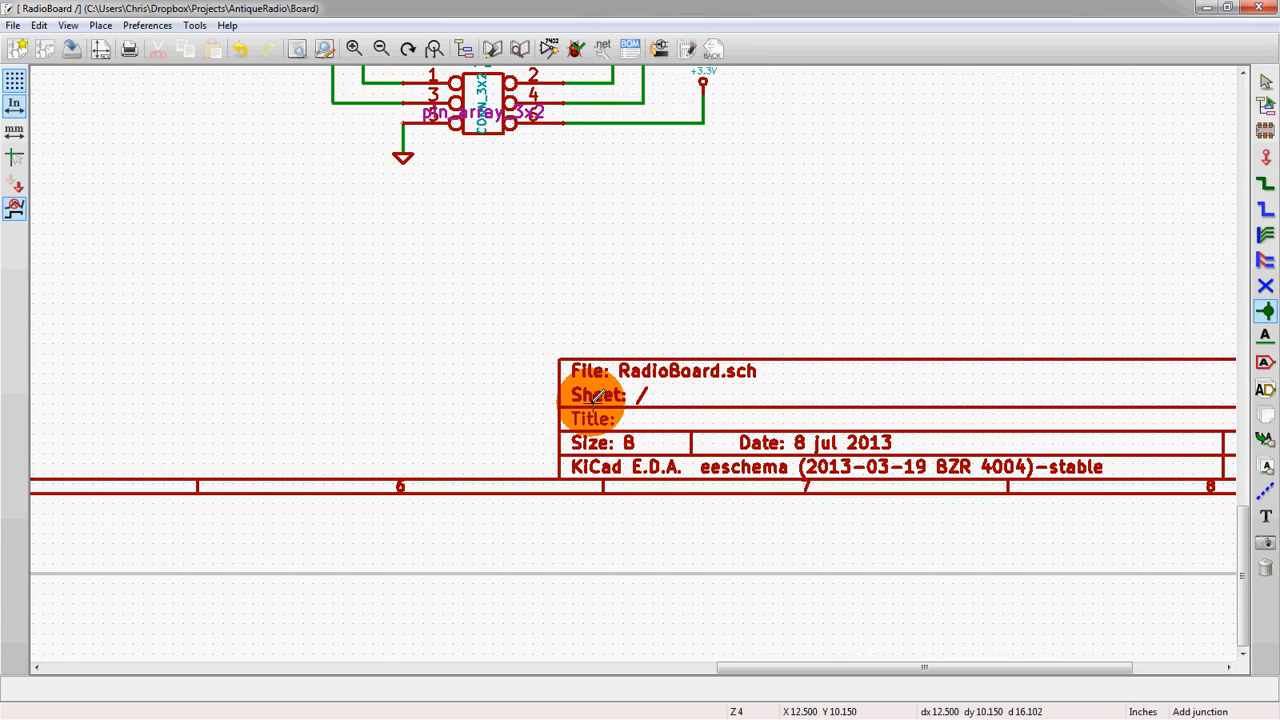
{"action": "mouse_move", "coordinate": [860, 443]}
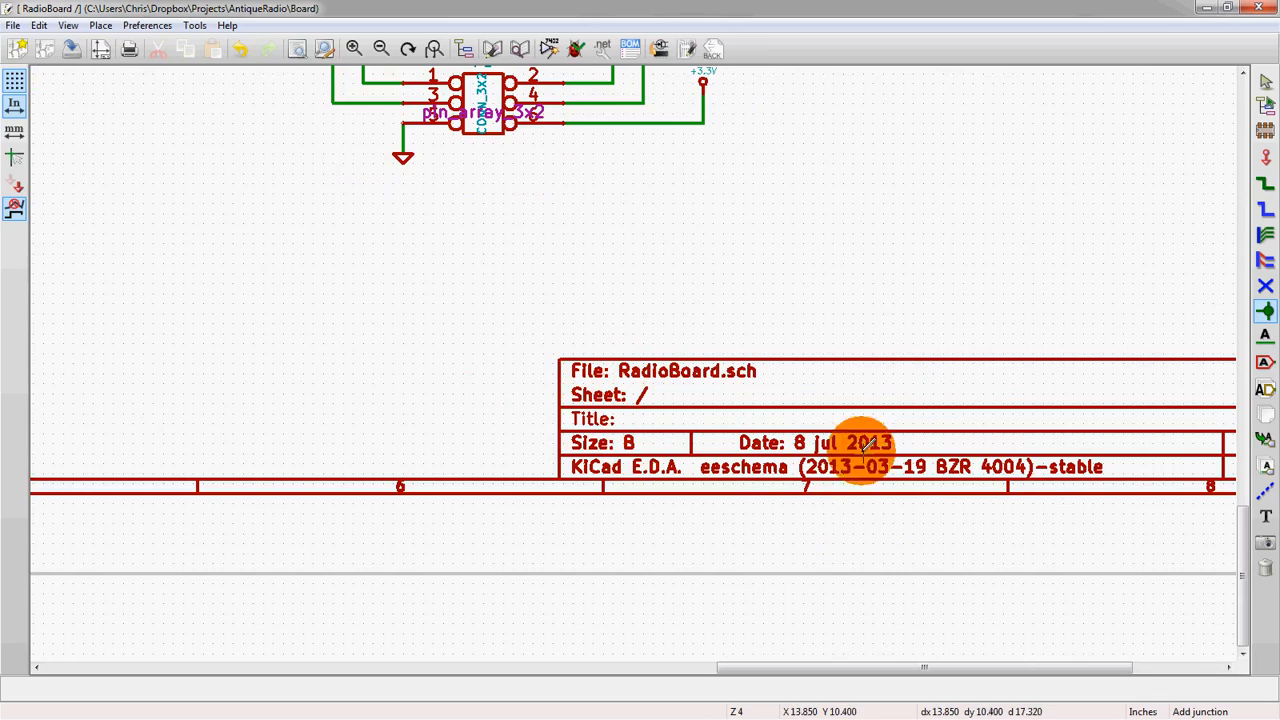
{"action": "mouse_move", "coordinate": [755, 442]}
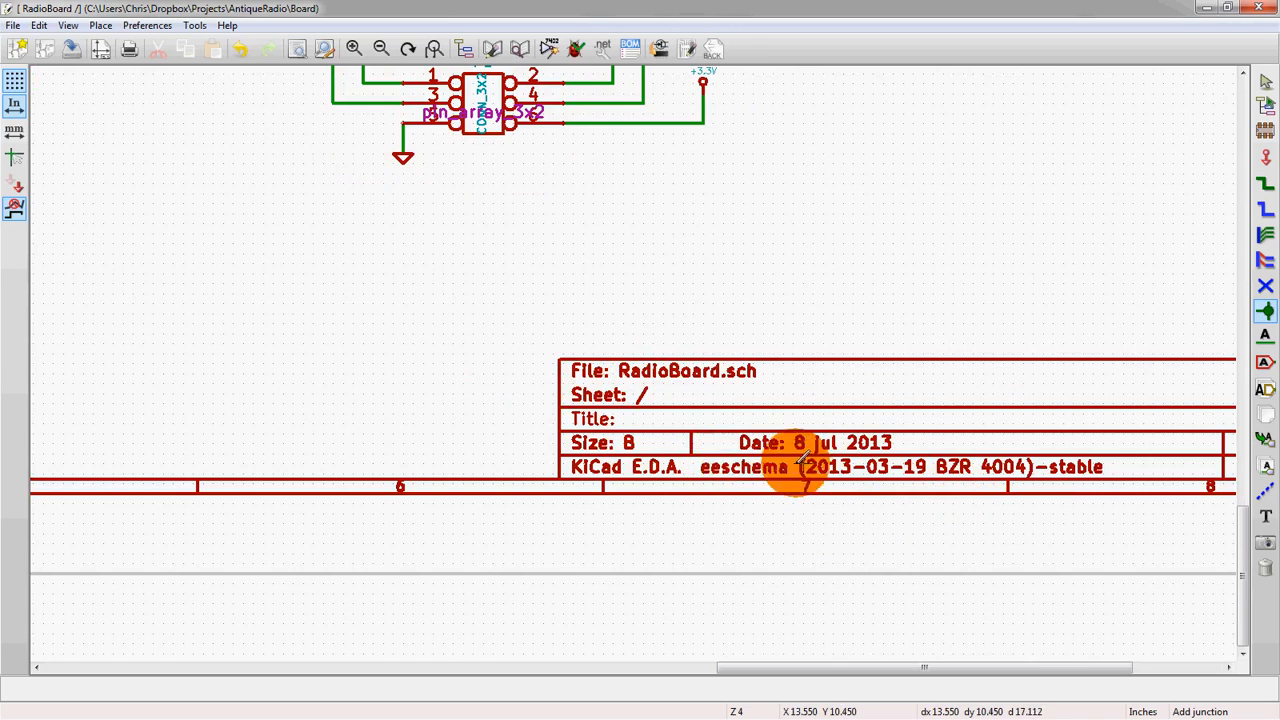
{"action": "scroll", "scroll_direction": "down", "scroll_amount": 3}
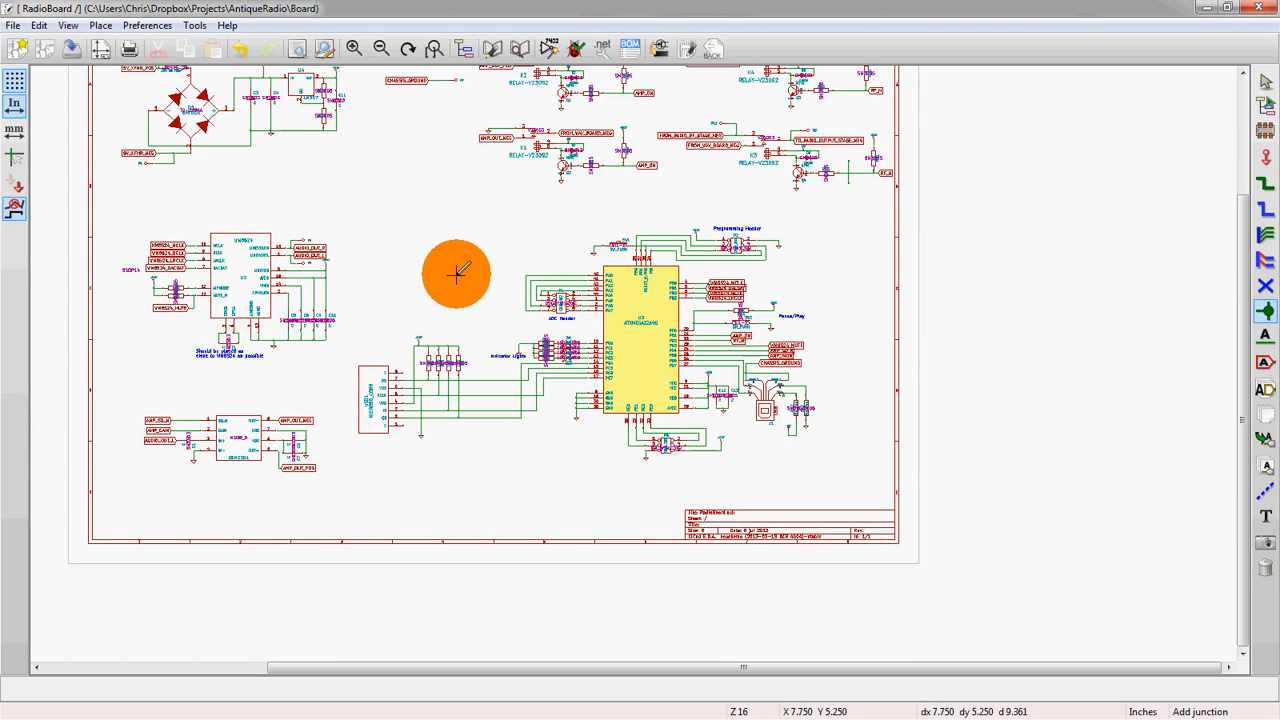
{"action": "mouse_move", "coordinate": [375, 287]}
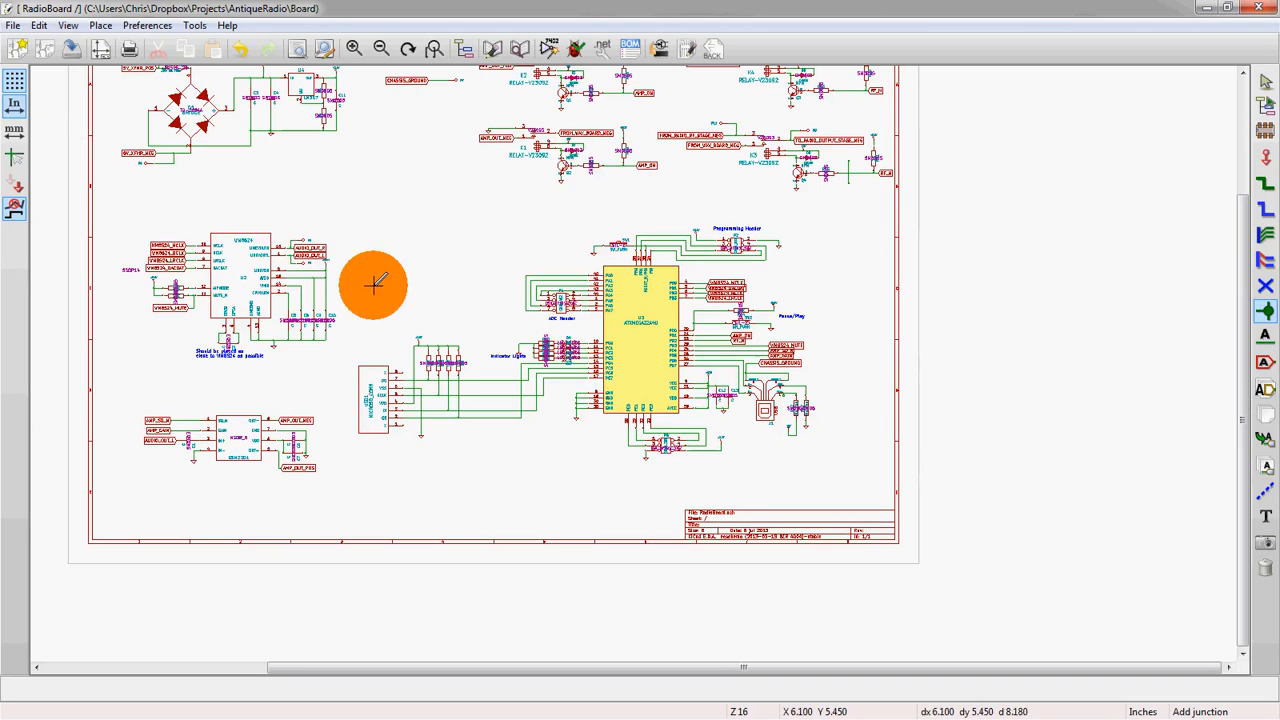
{"action": "mouse_move", "coordinate": [365, 278]}
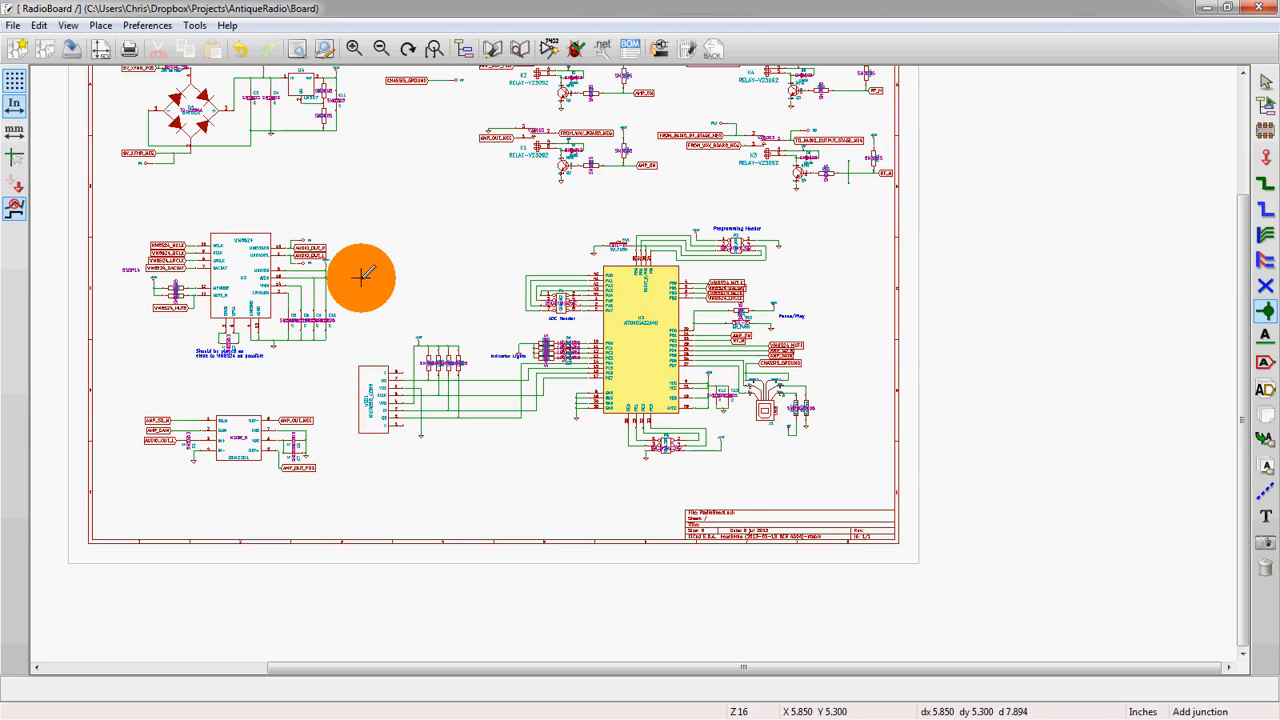